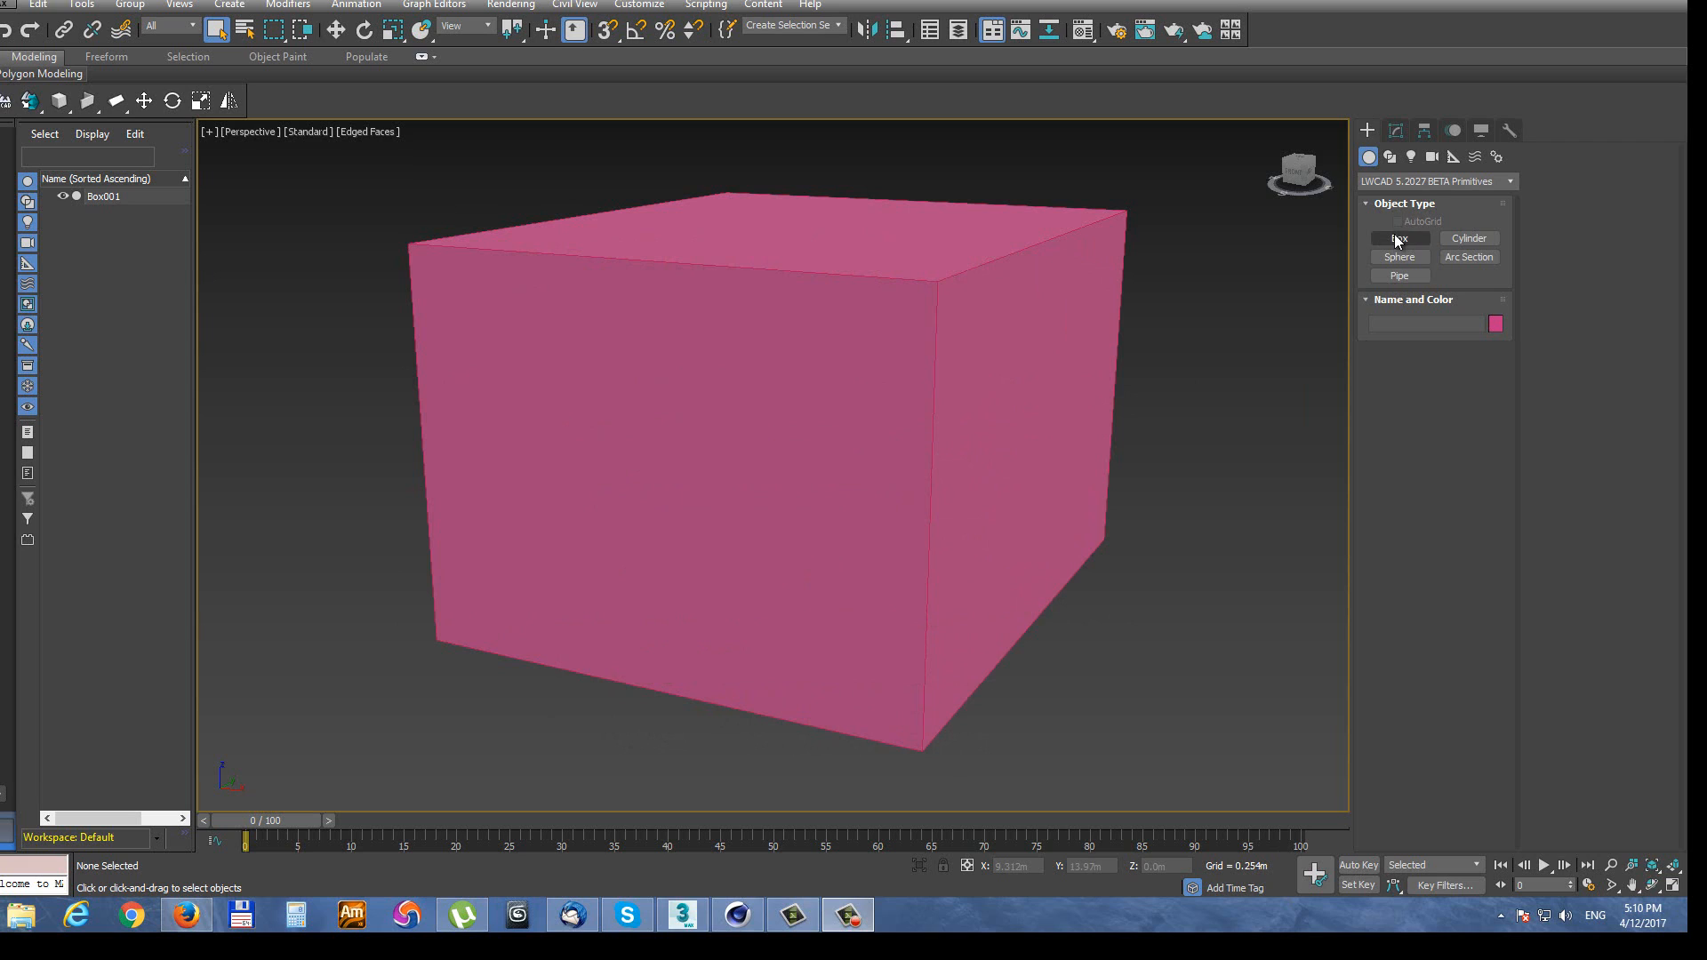
# - Draw Box002 on the pink box's front face with UCS Auto, then set Auto Corner to right up
pyautogui.click(1398, 238)
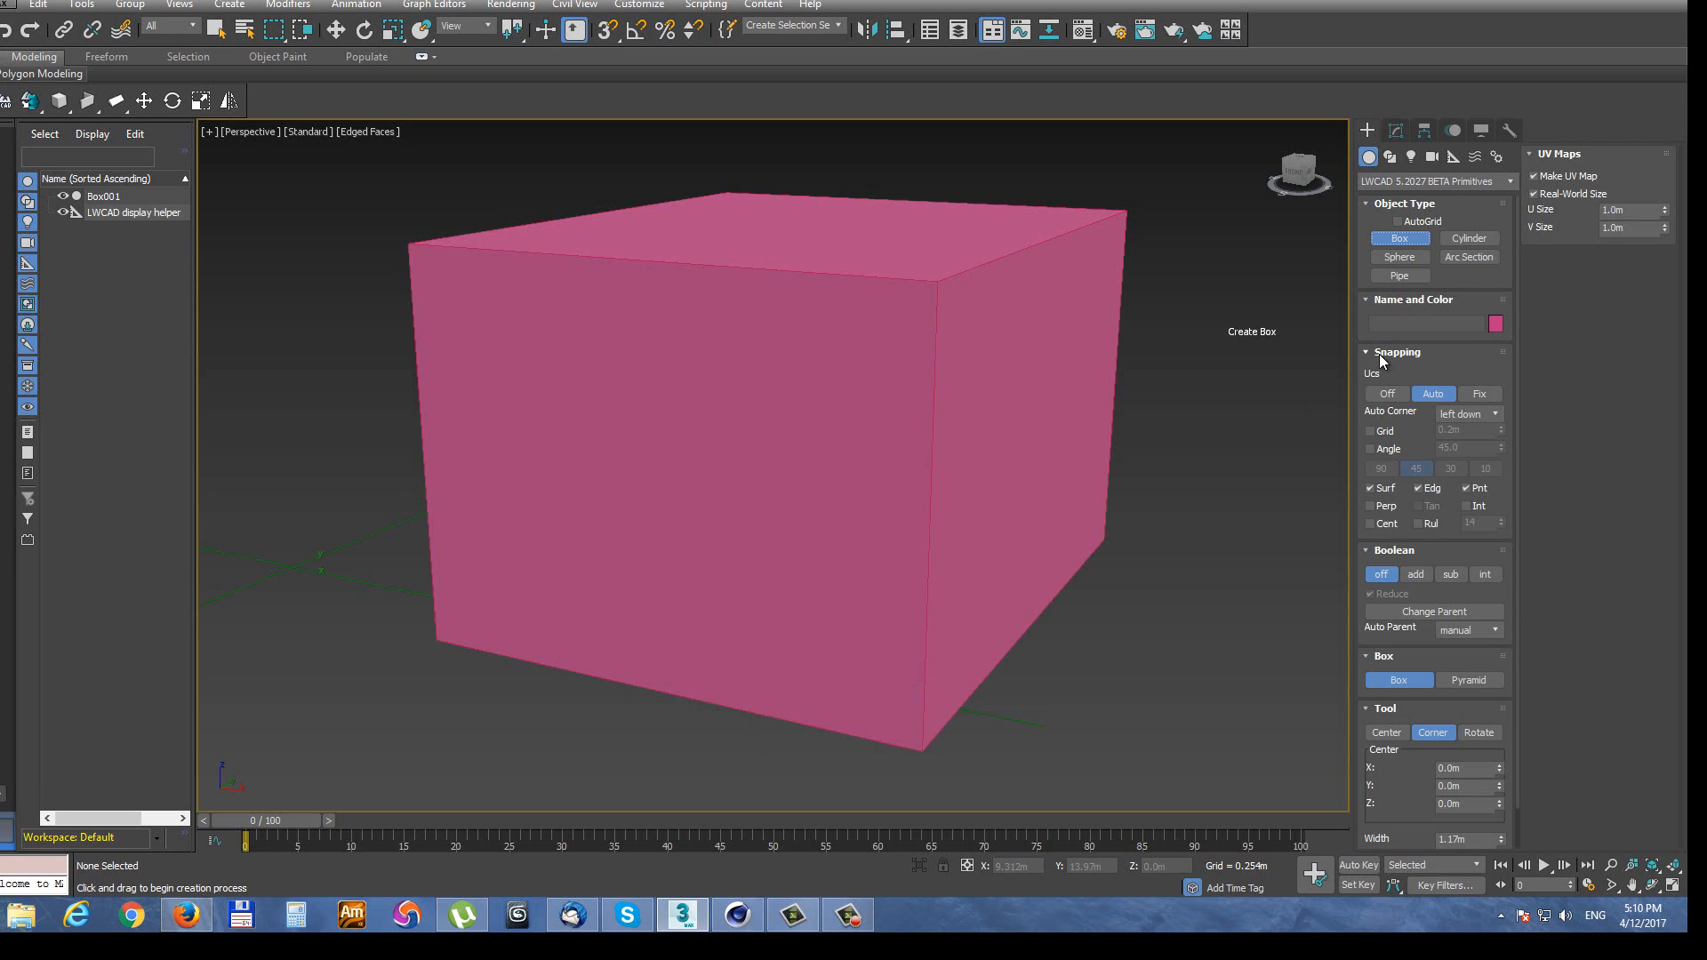
pyautogui.moveTo(1426, 362)
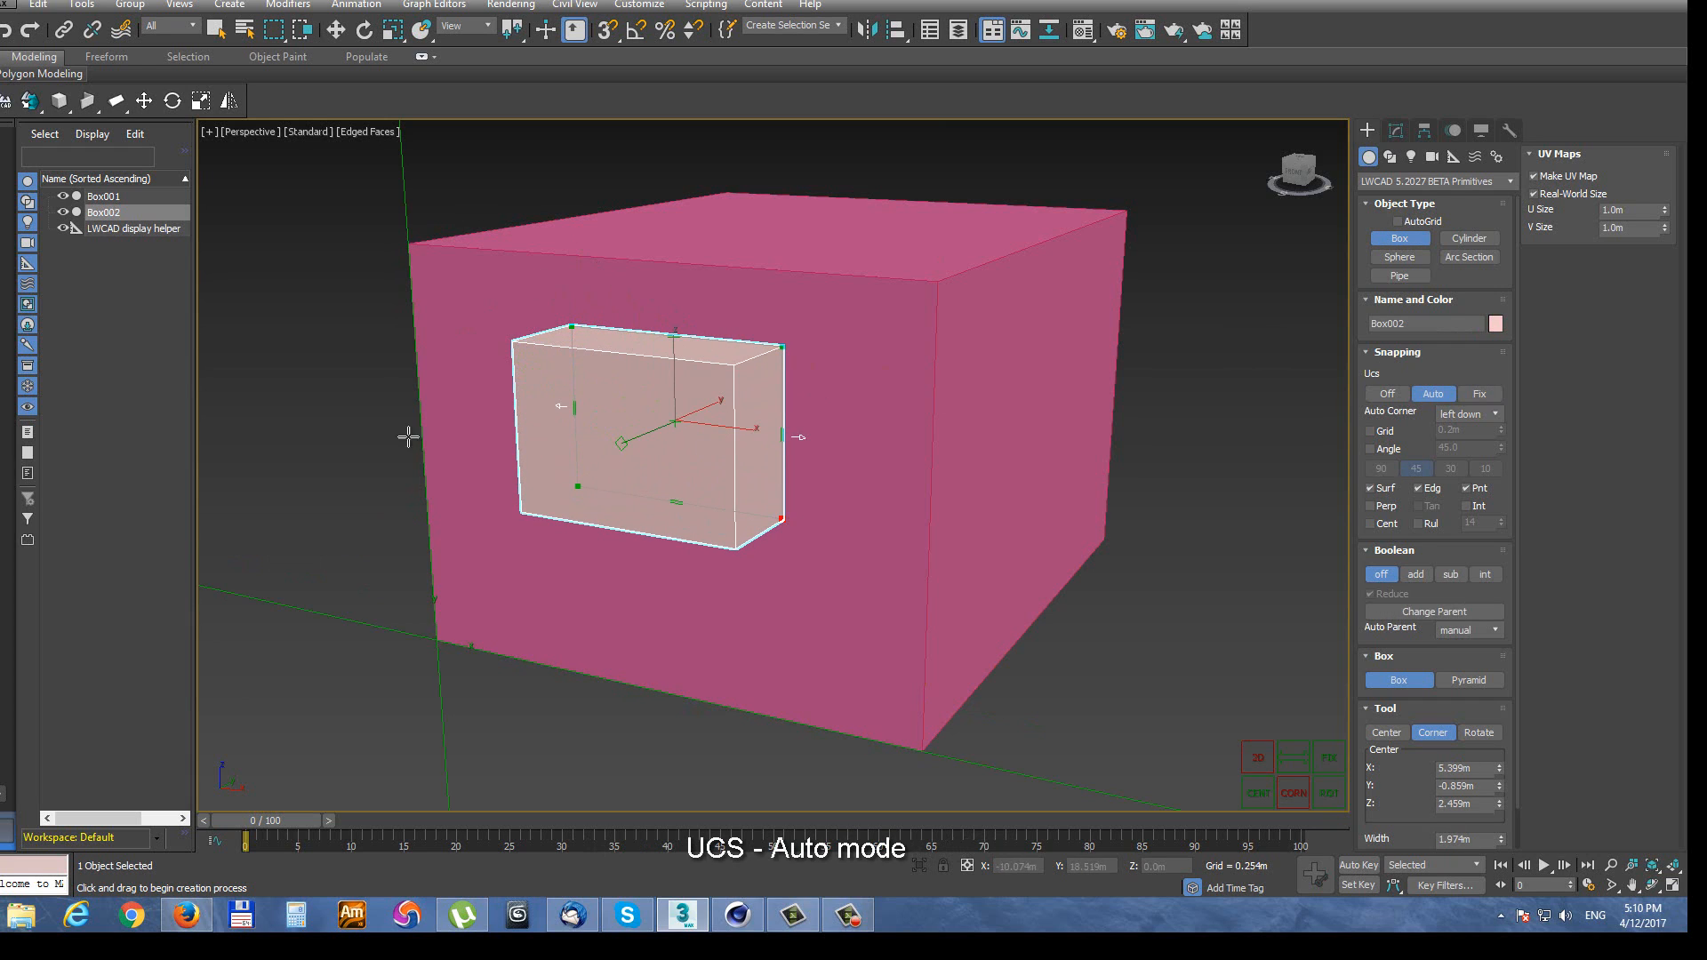
pyautogui.moveTo(422, 626)
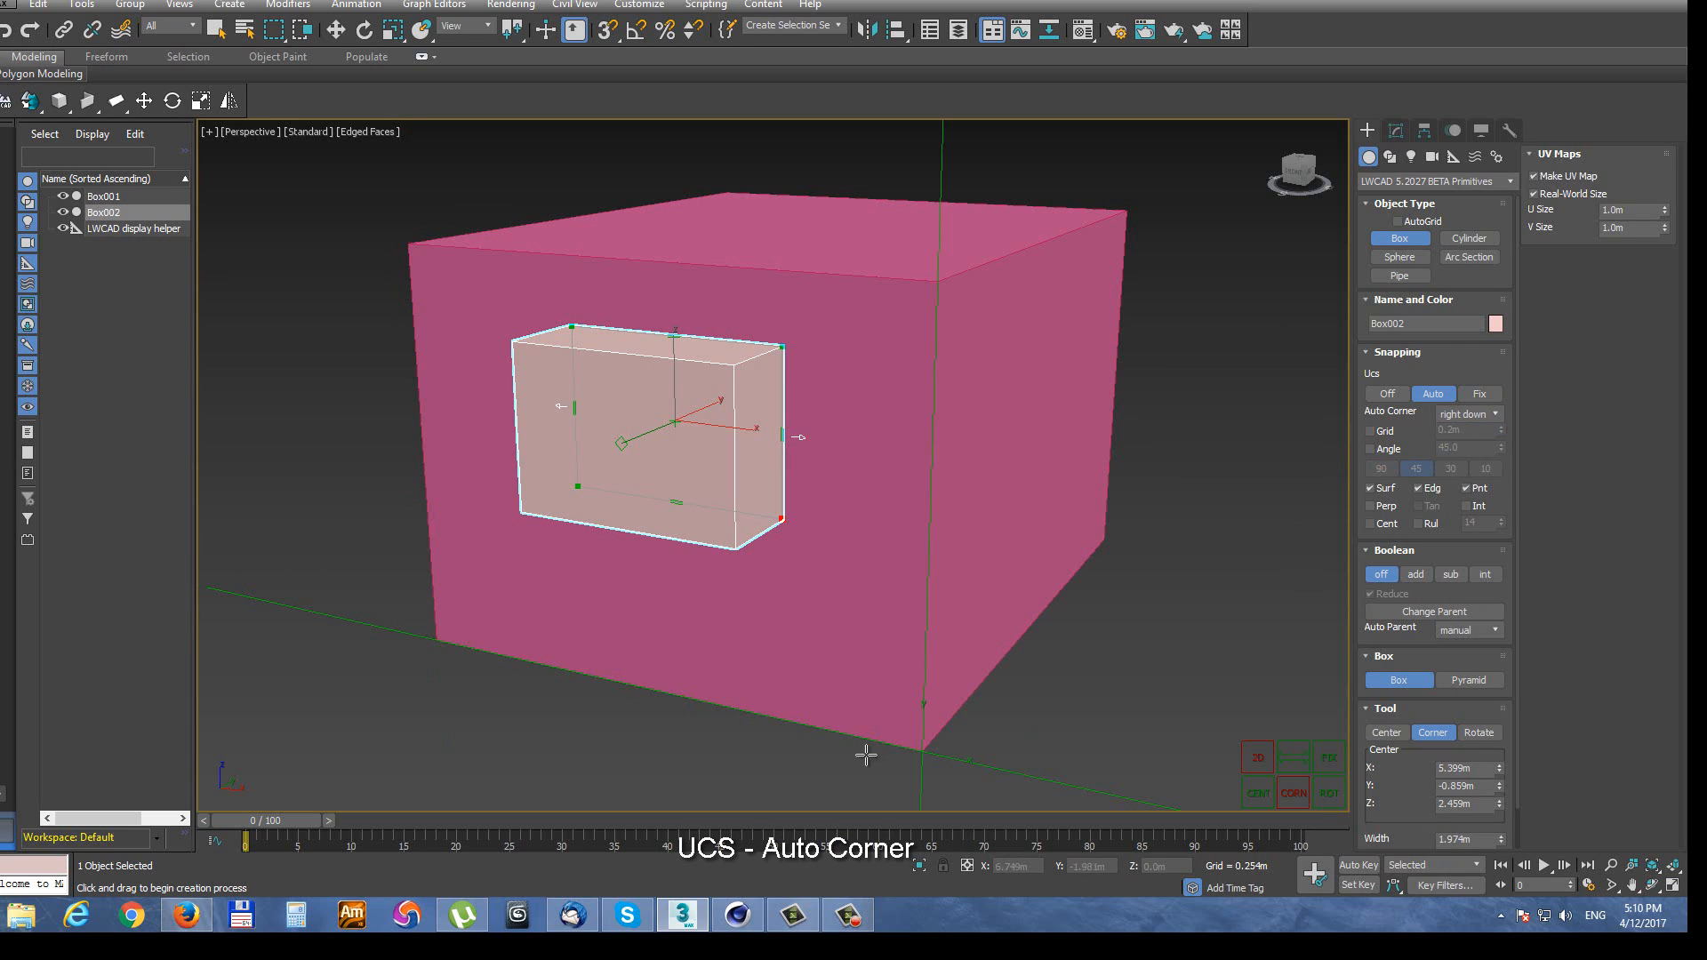
pyautogui.click(1466, 413)
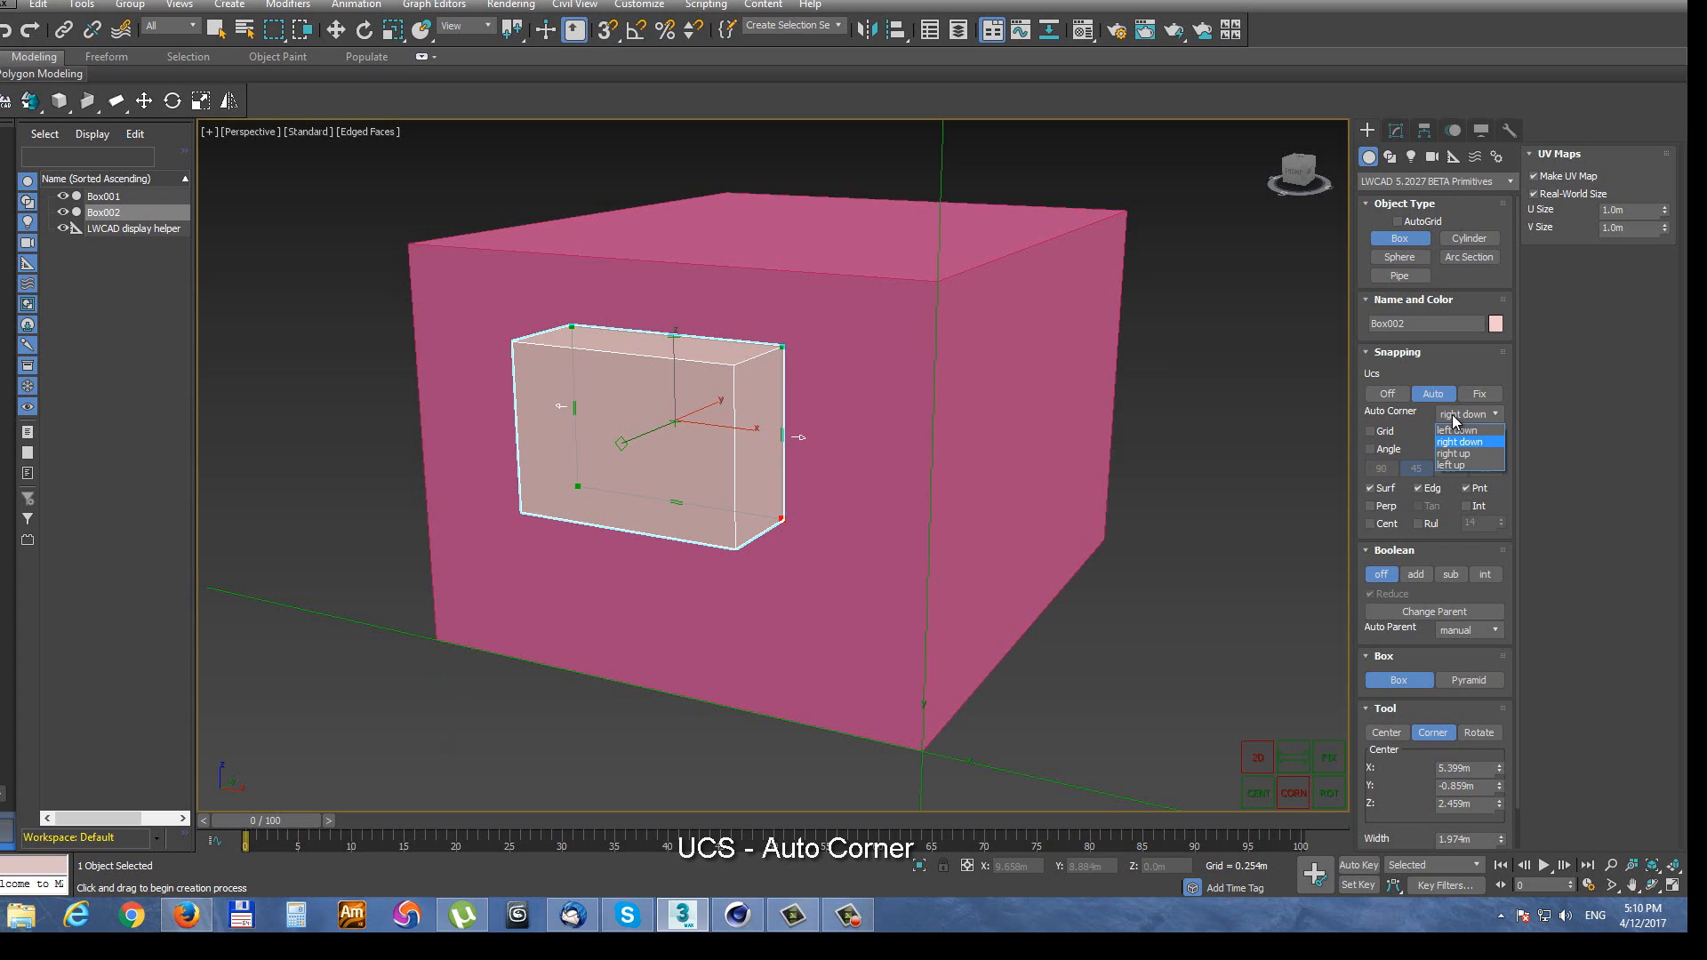
pyautogui.click(1452, 453)
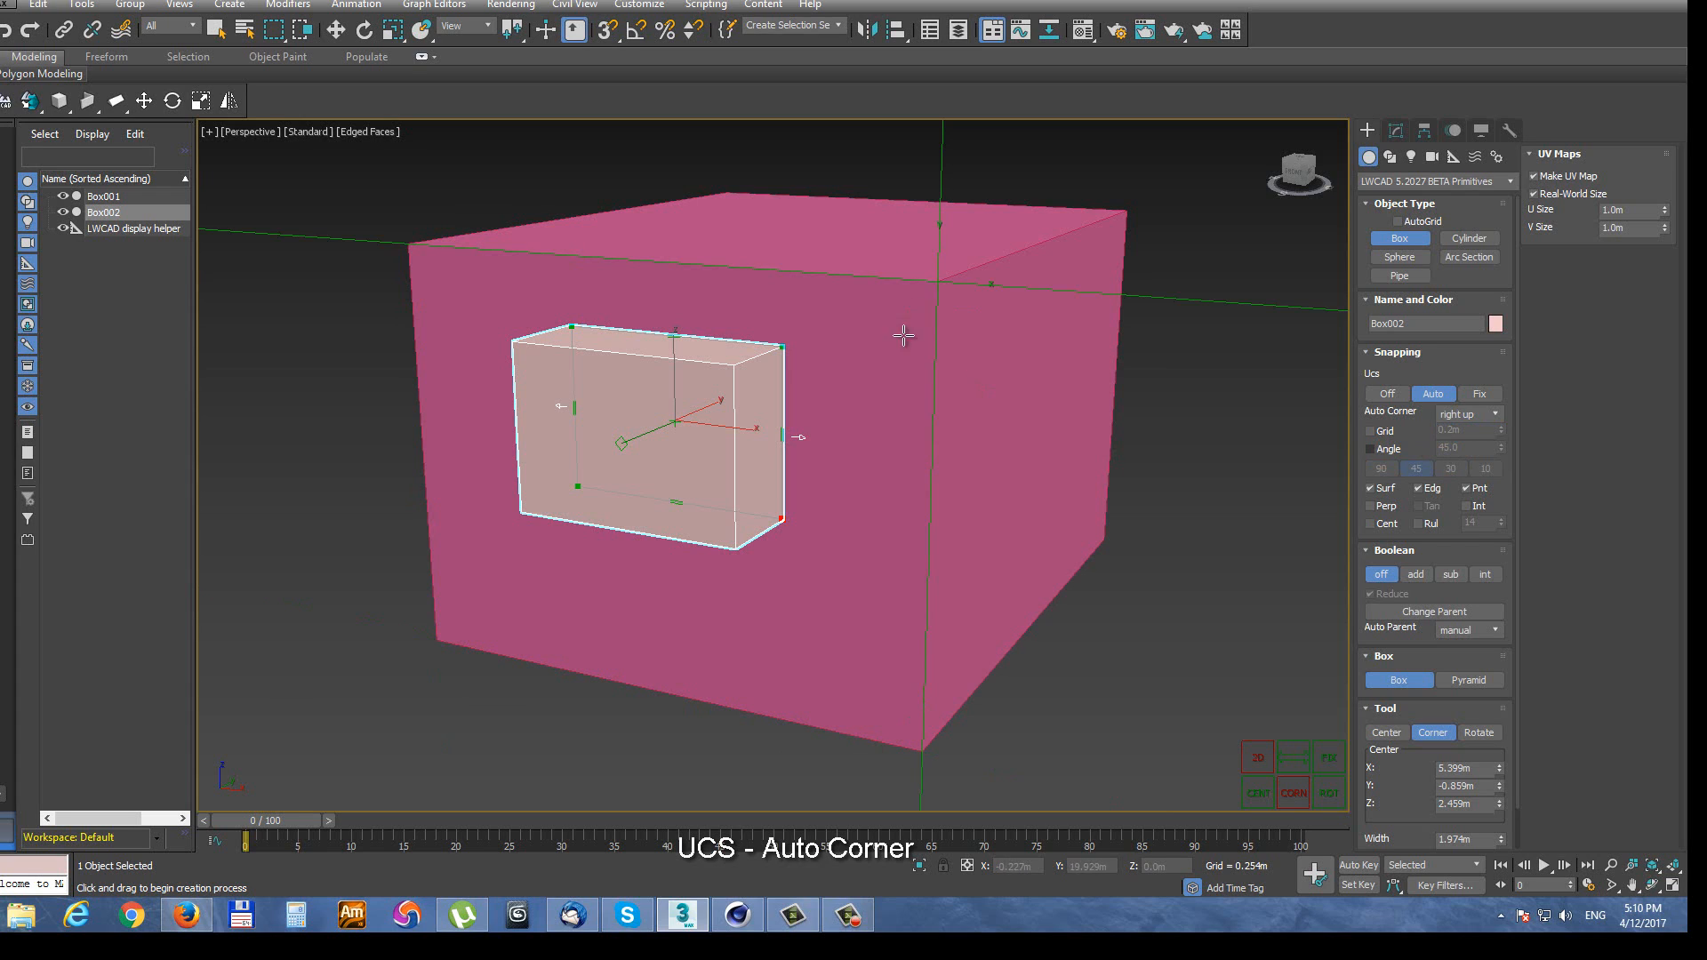
# - Try Auto Corner left up, then reset it to left down for Box003 on the side face
pyautogui.click(1500, 412)
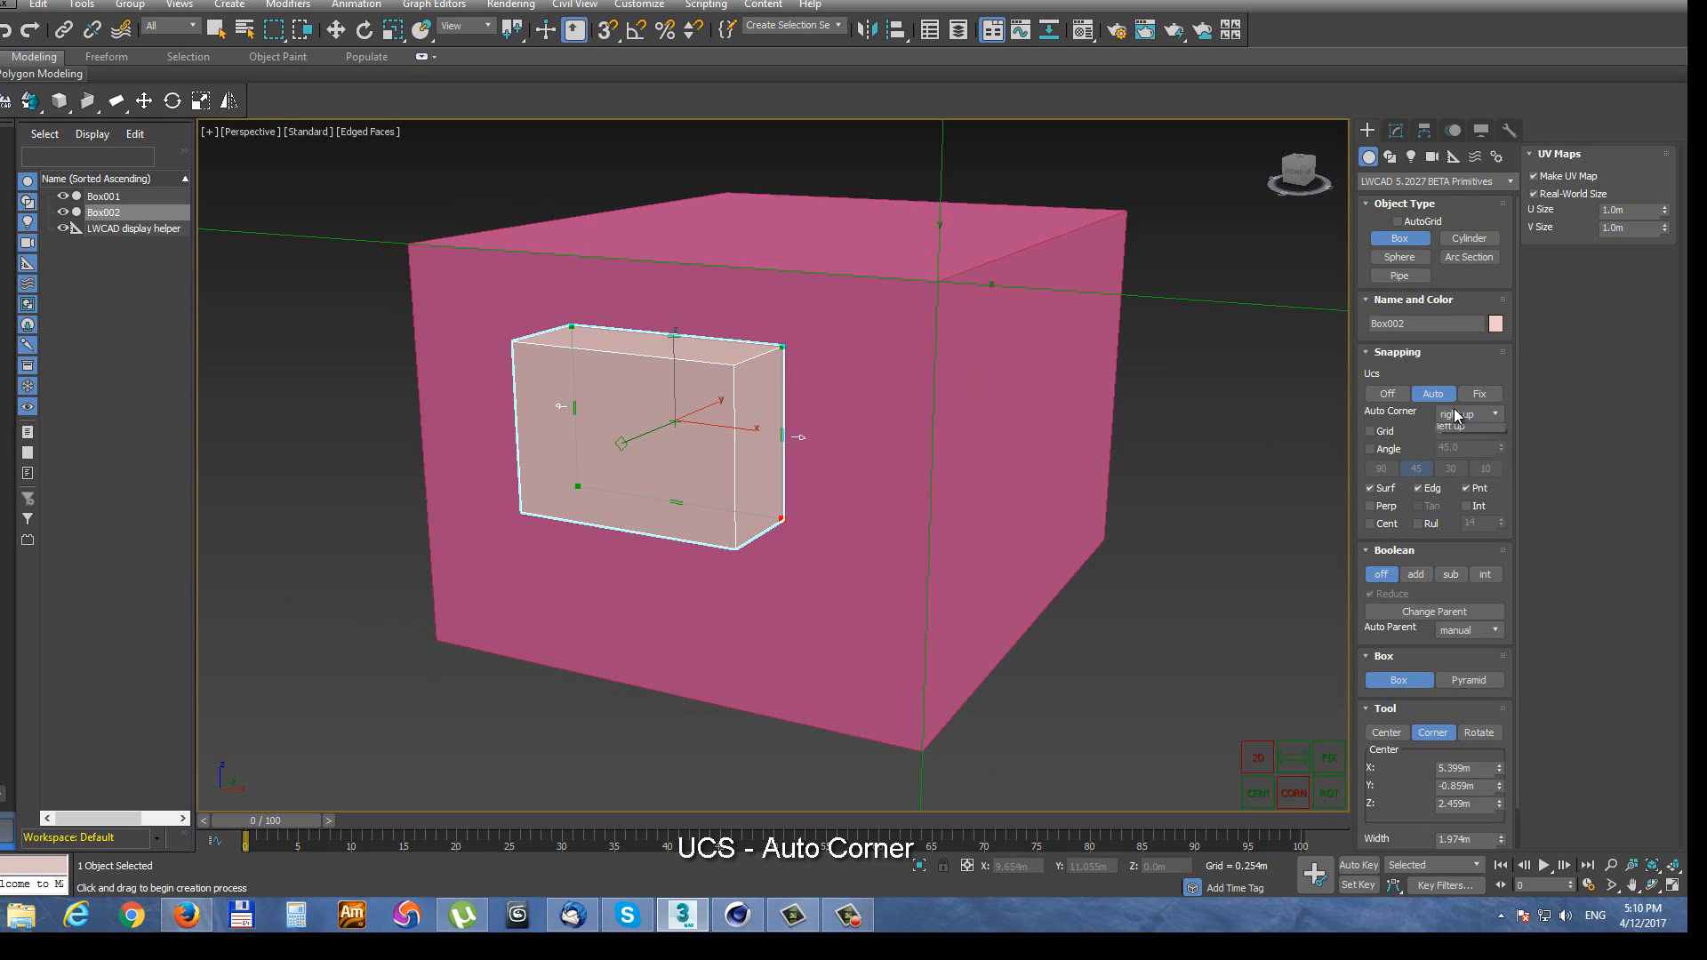
pyautogui.click(1466, 412)
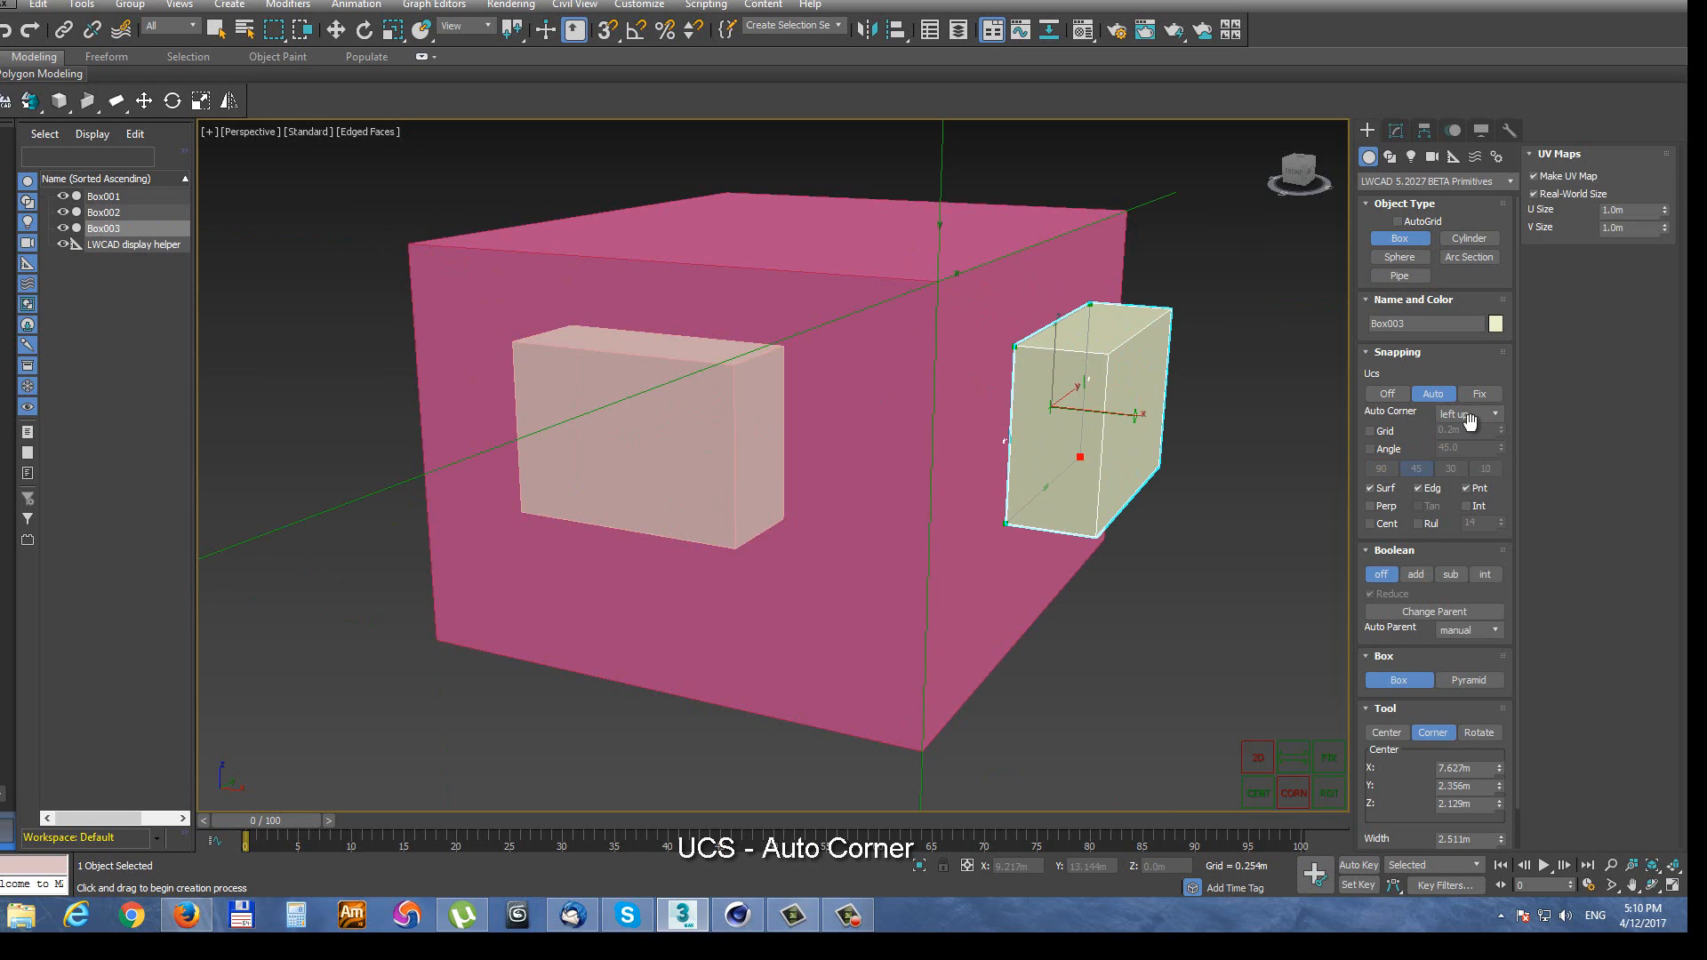
pyautogui.click(1465, 412)
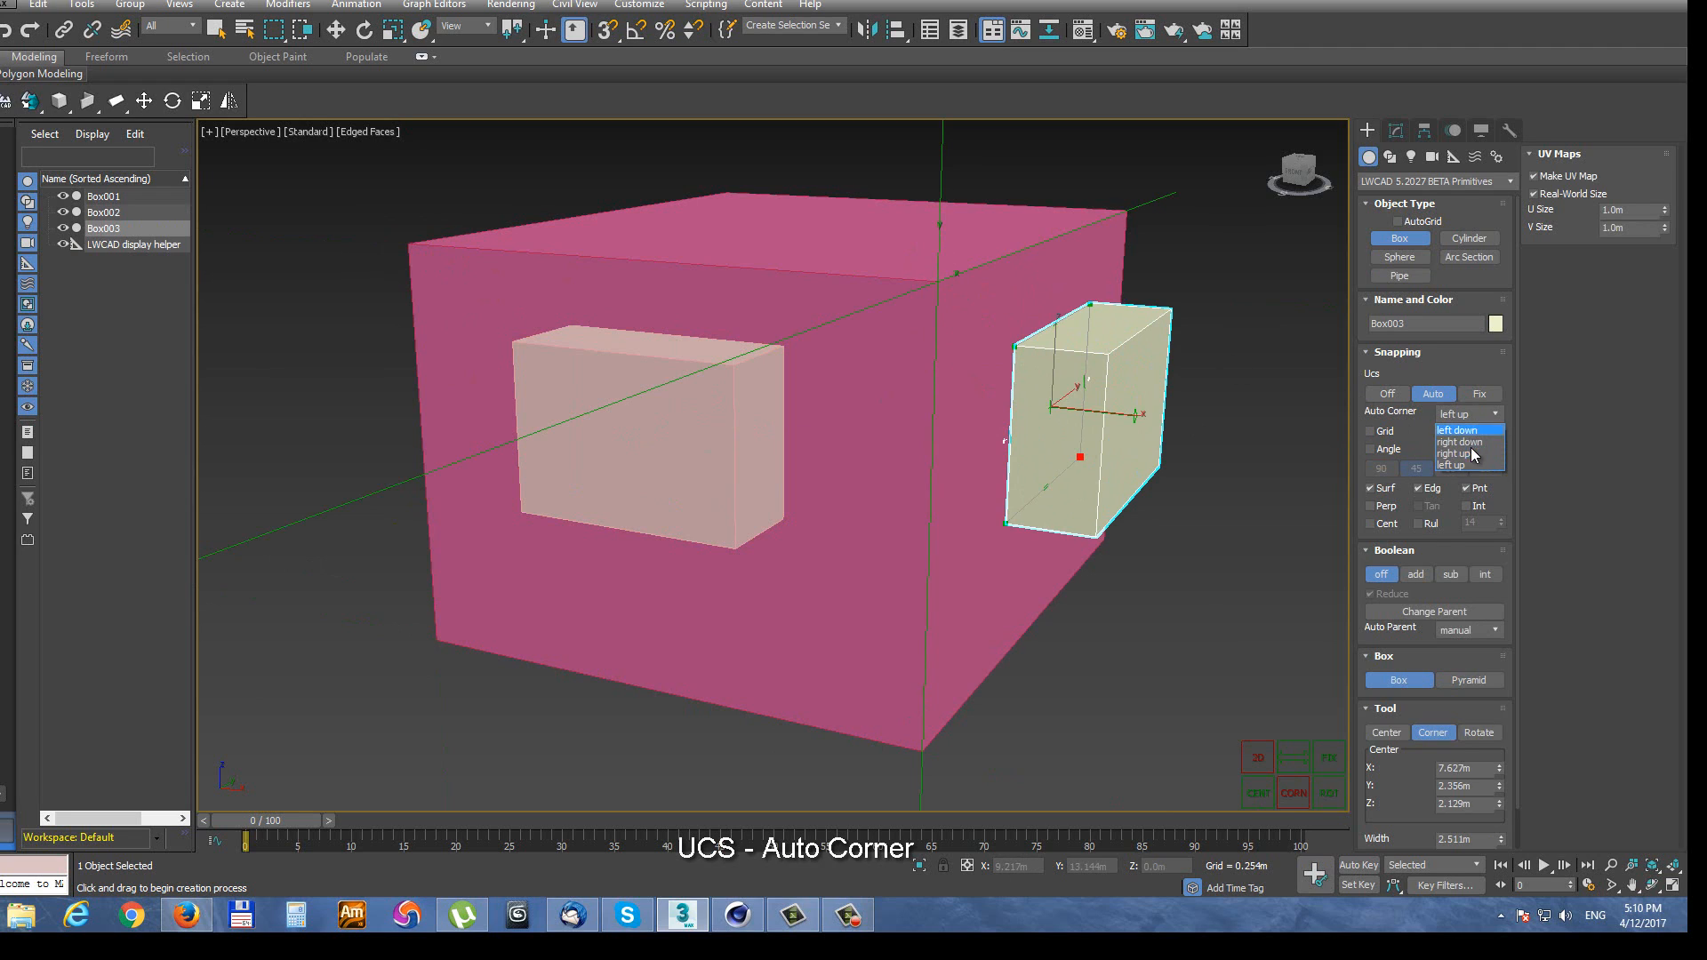
pyautogui.click(1462, 429)
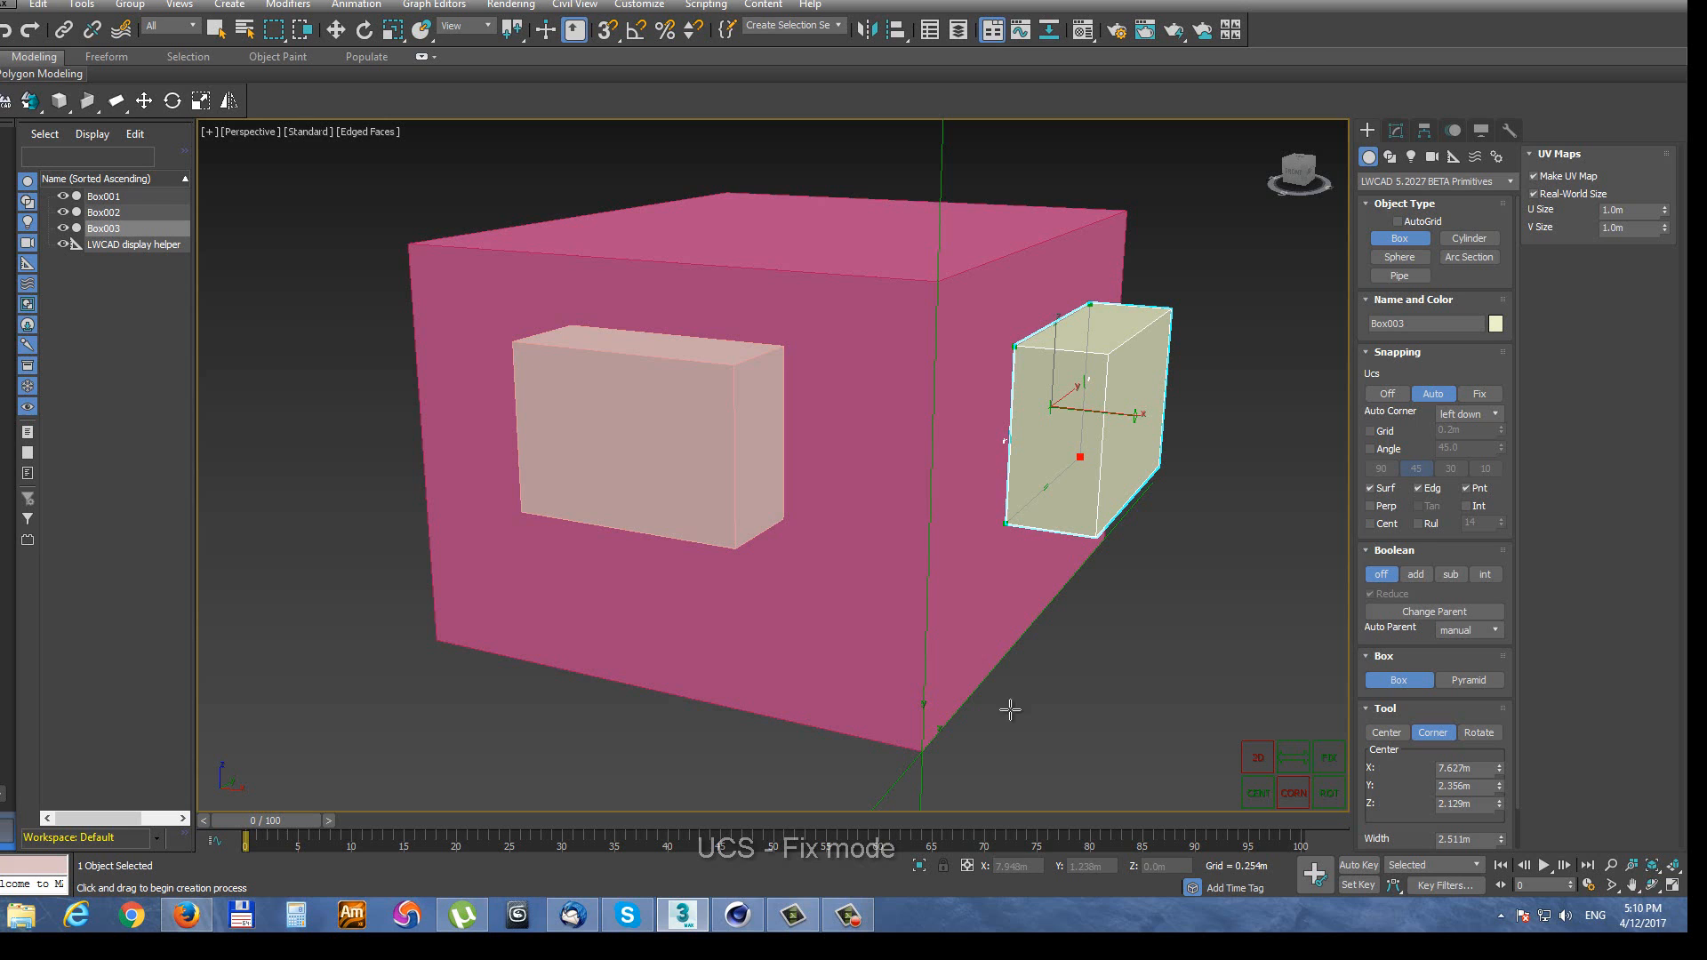
# - Set UCS to Fix and place the red Box004 and orange Box005 on the box faces
pyautogui.moveTo(1010, 710); pyautogui.dragTo(980, 446)
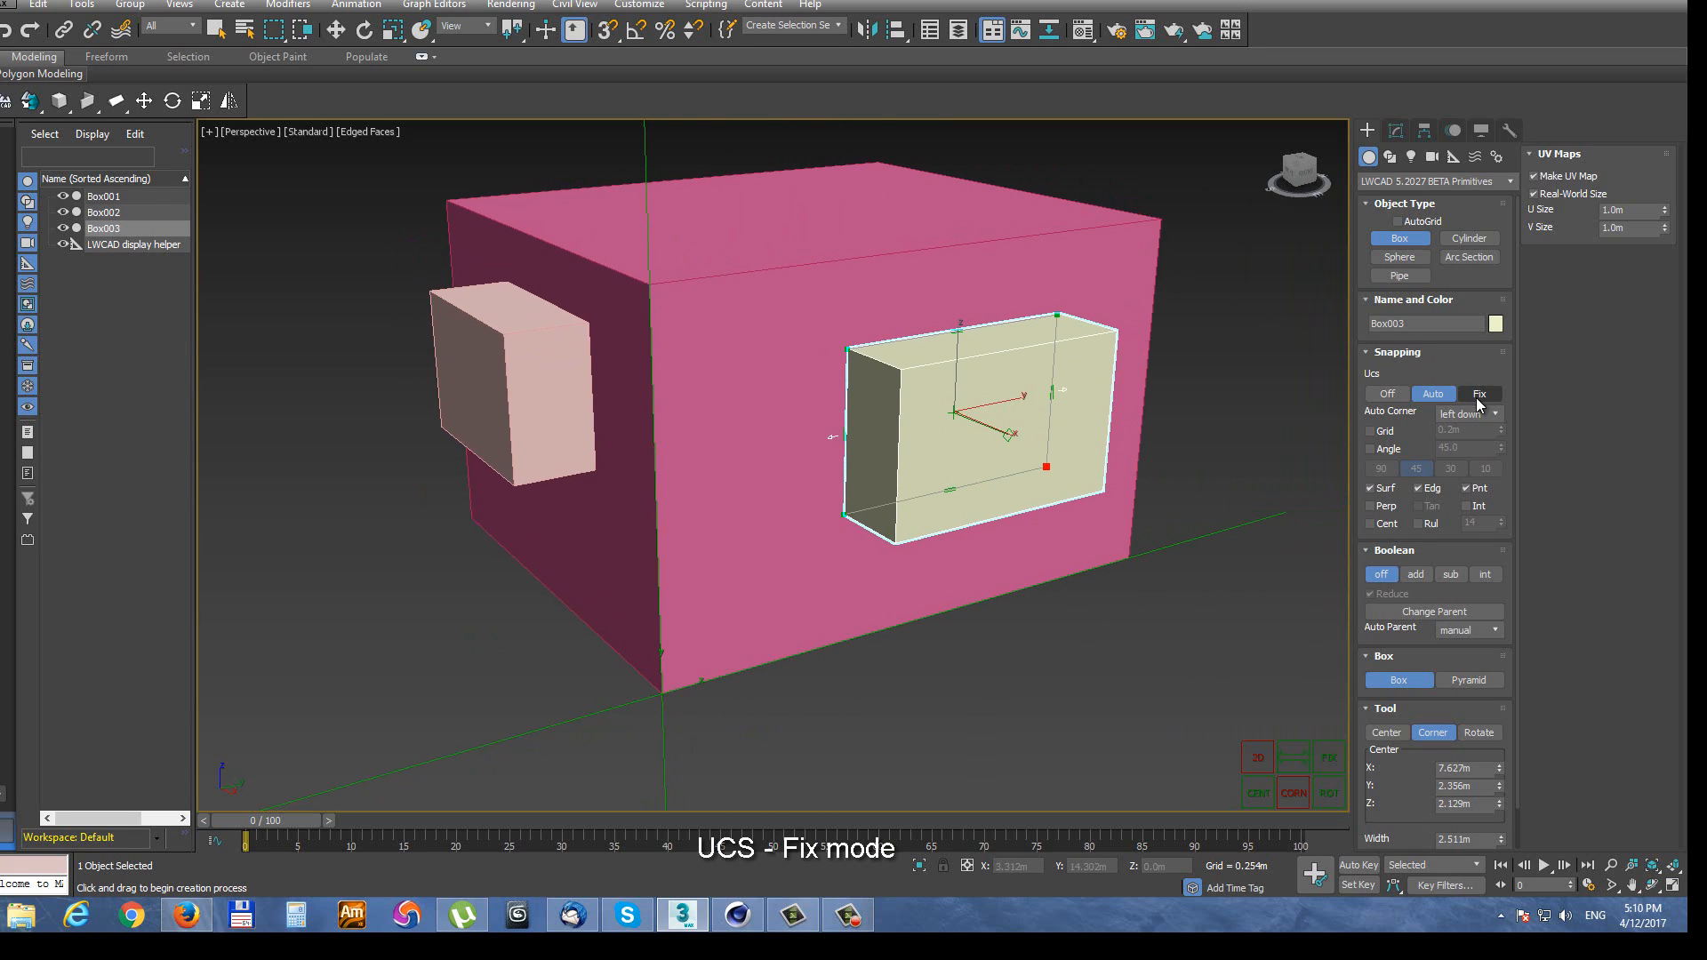
pyautogui.click(1479, 393)
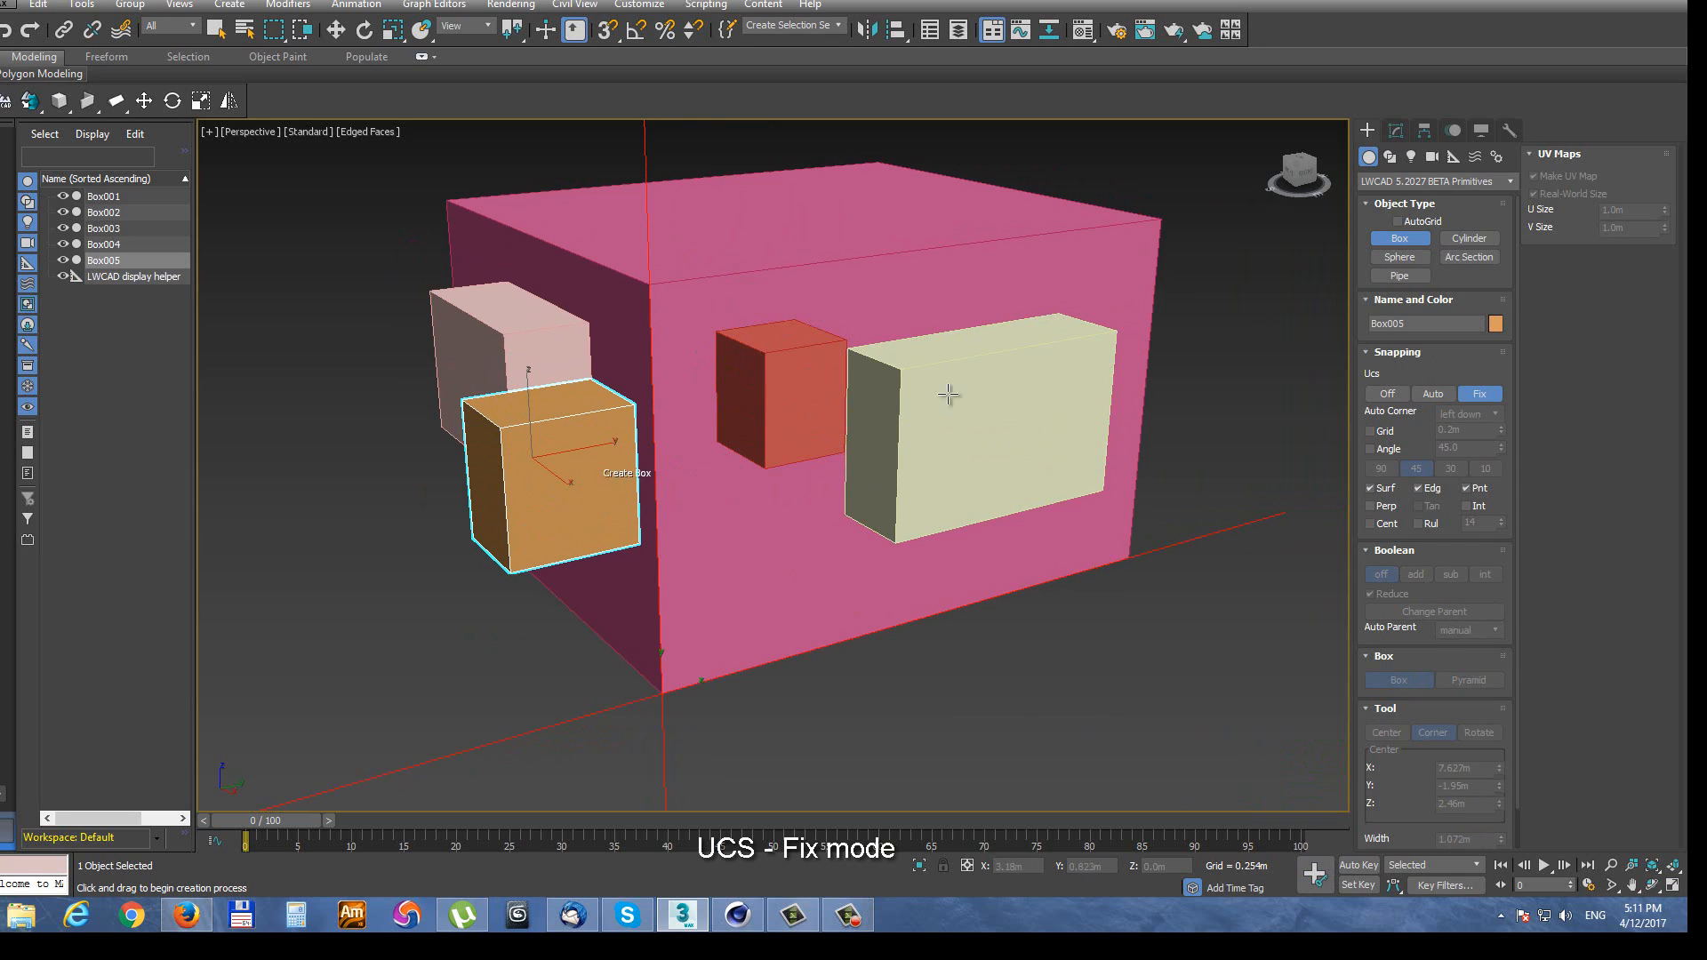
pyautogui.click(1469, 237)
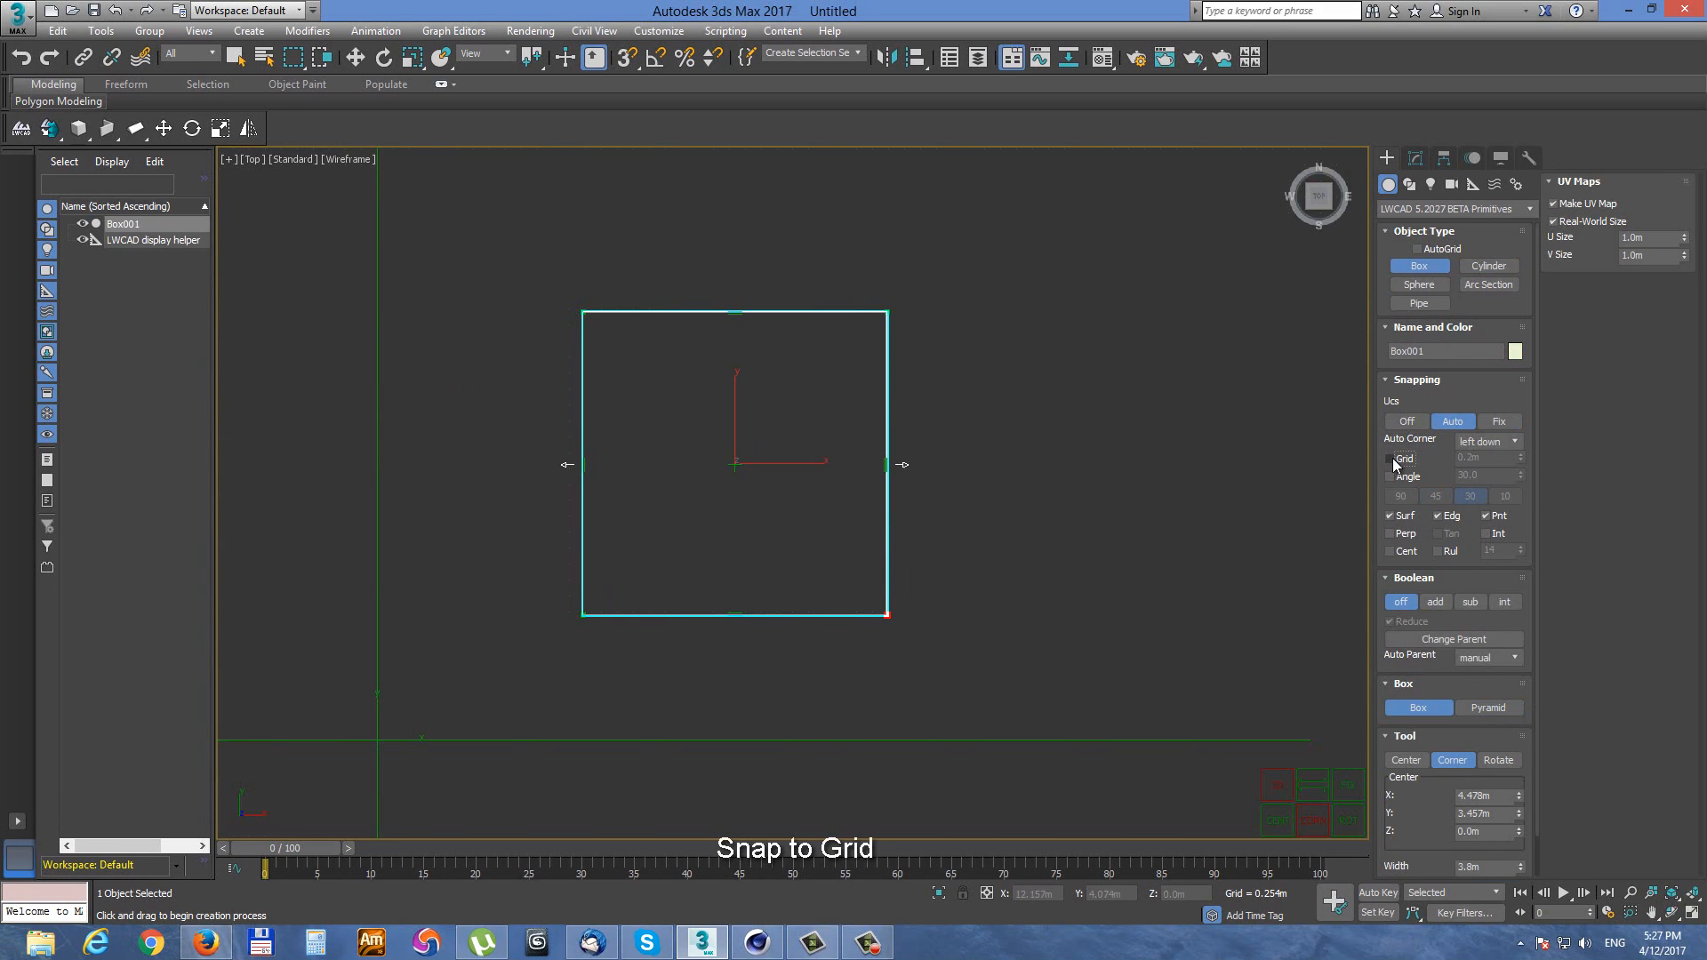
# - Enable 0.5 m grid snapping, draw Box001 in Top view, then Box002 on it in Perspective
pyautogui.click(1391, 458)
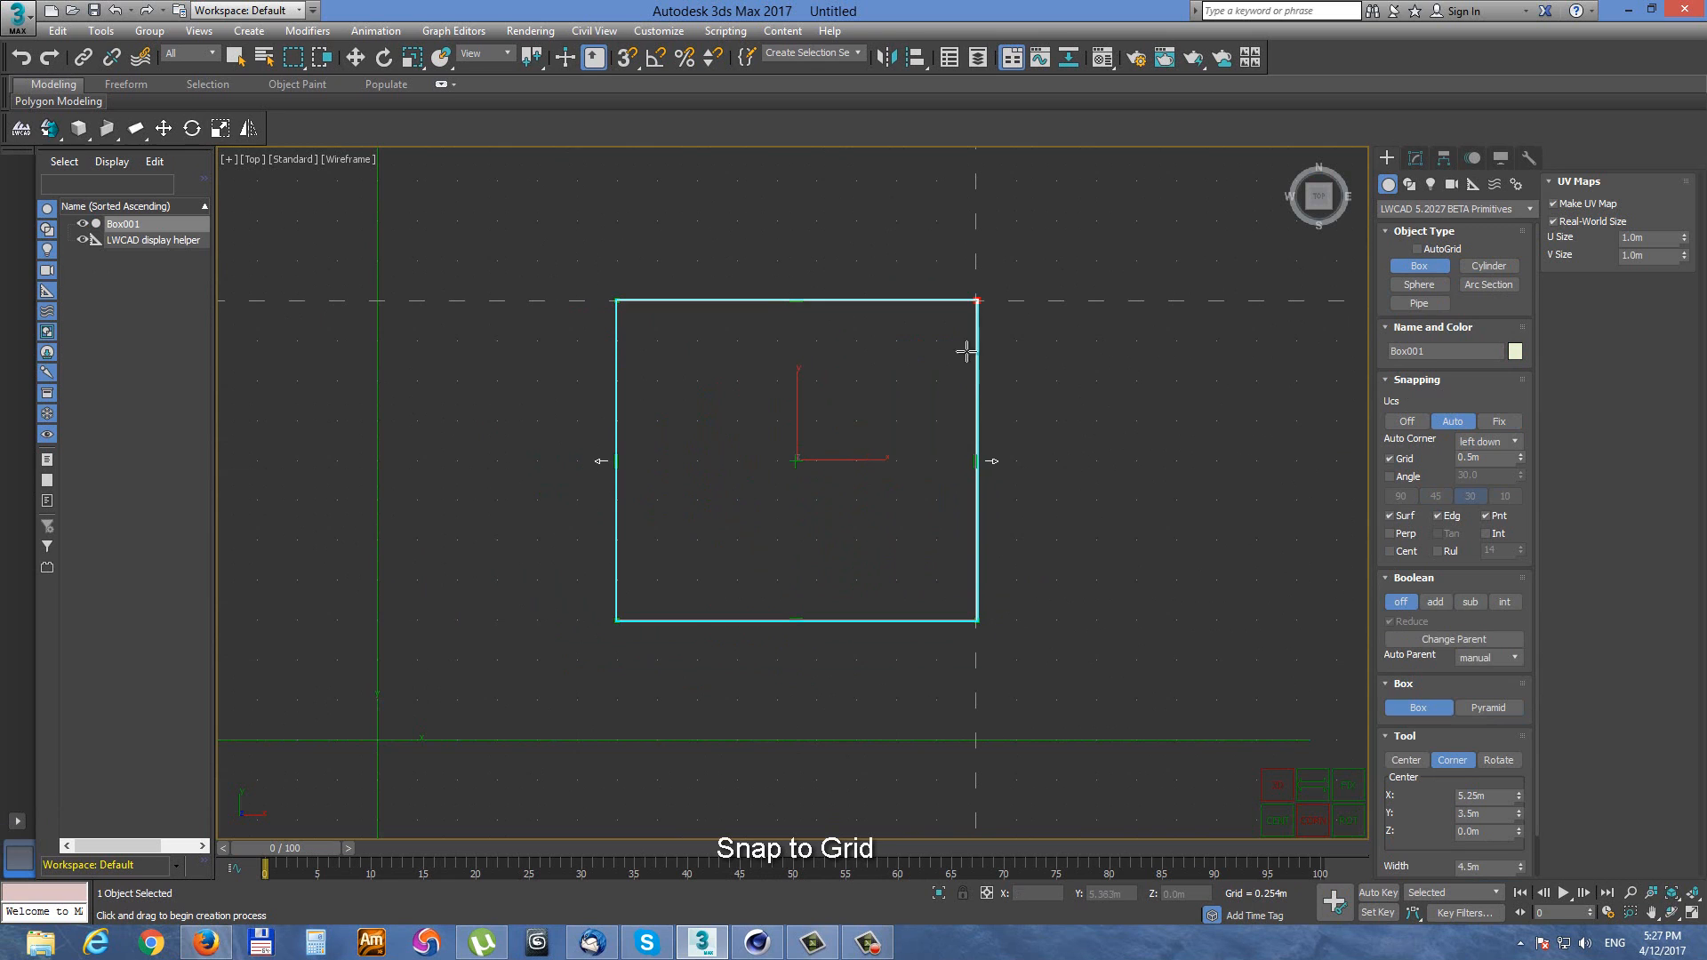
pyautogui.press('Alt+W')
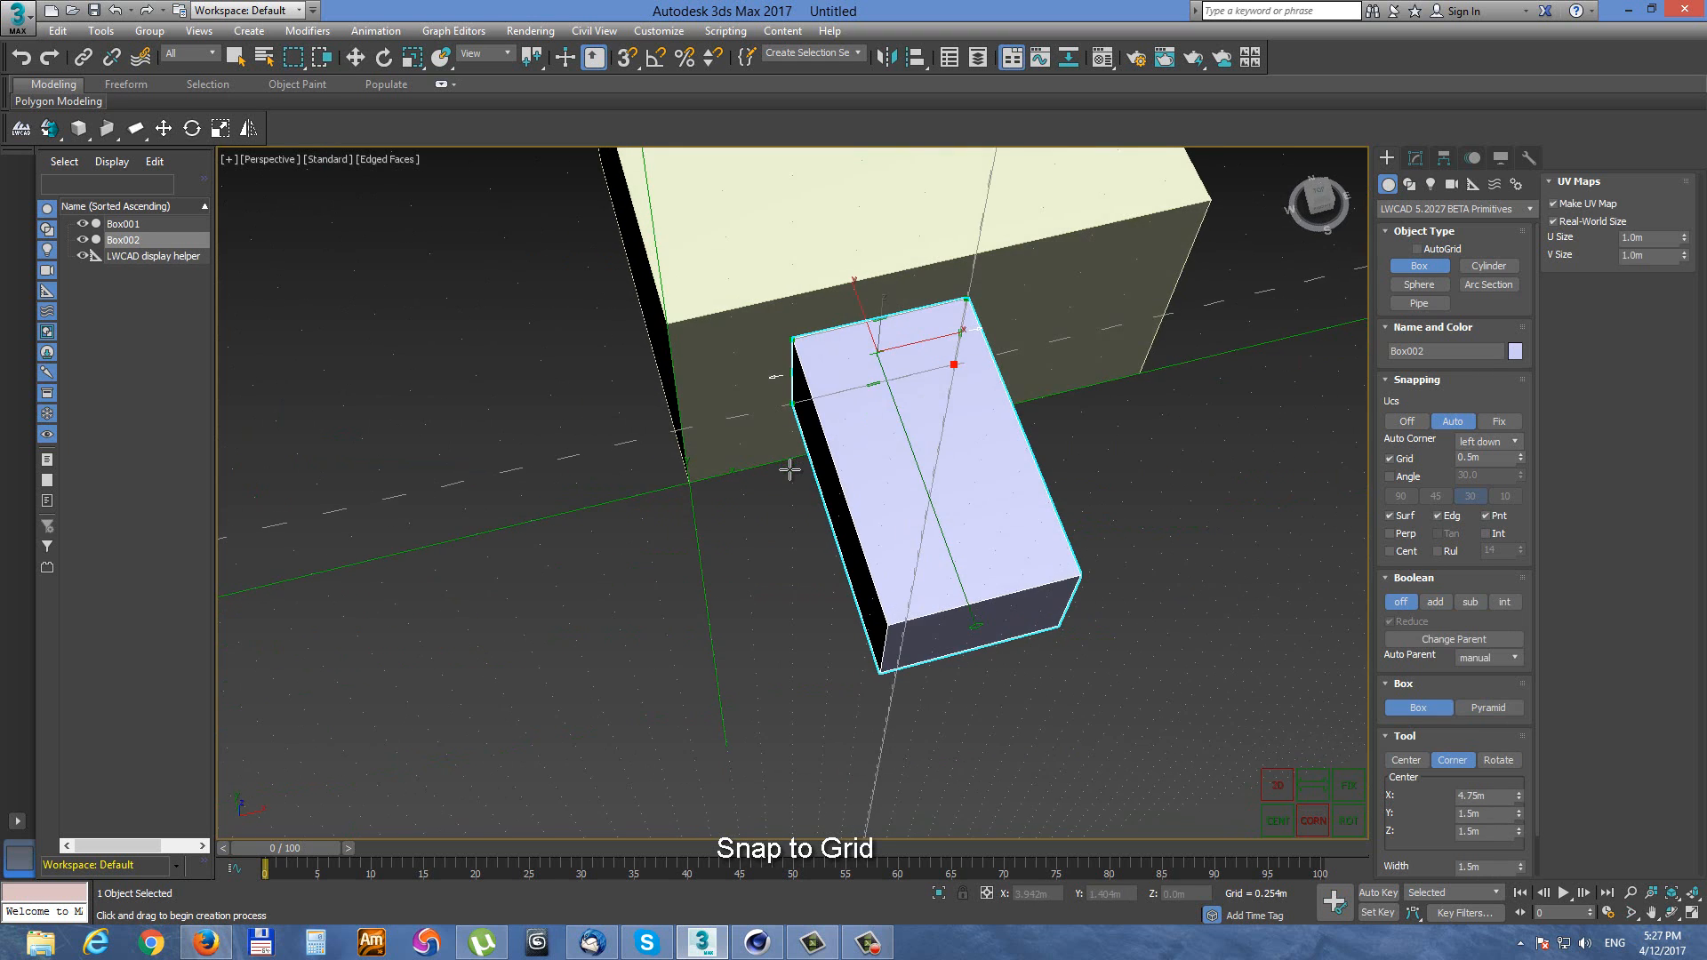
pyautogui.moveTo(791, 470); pyautogui.dragTo(801, 375)
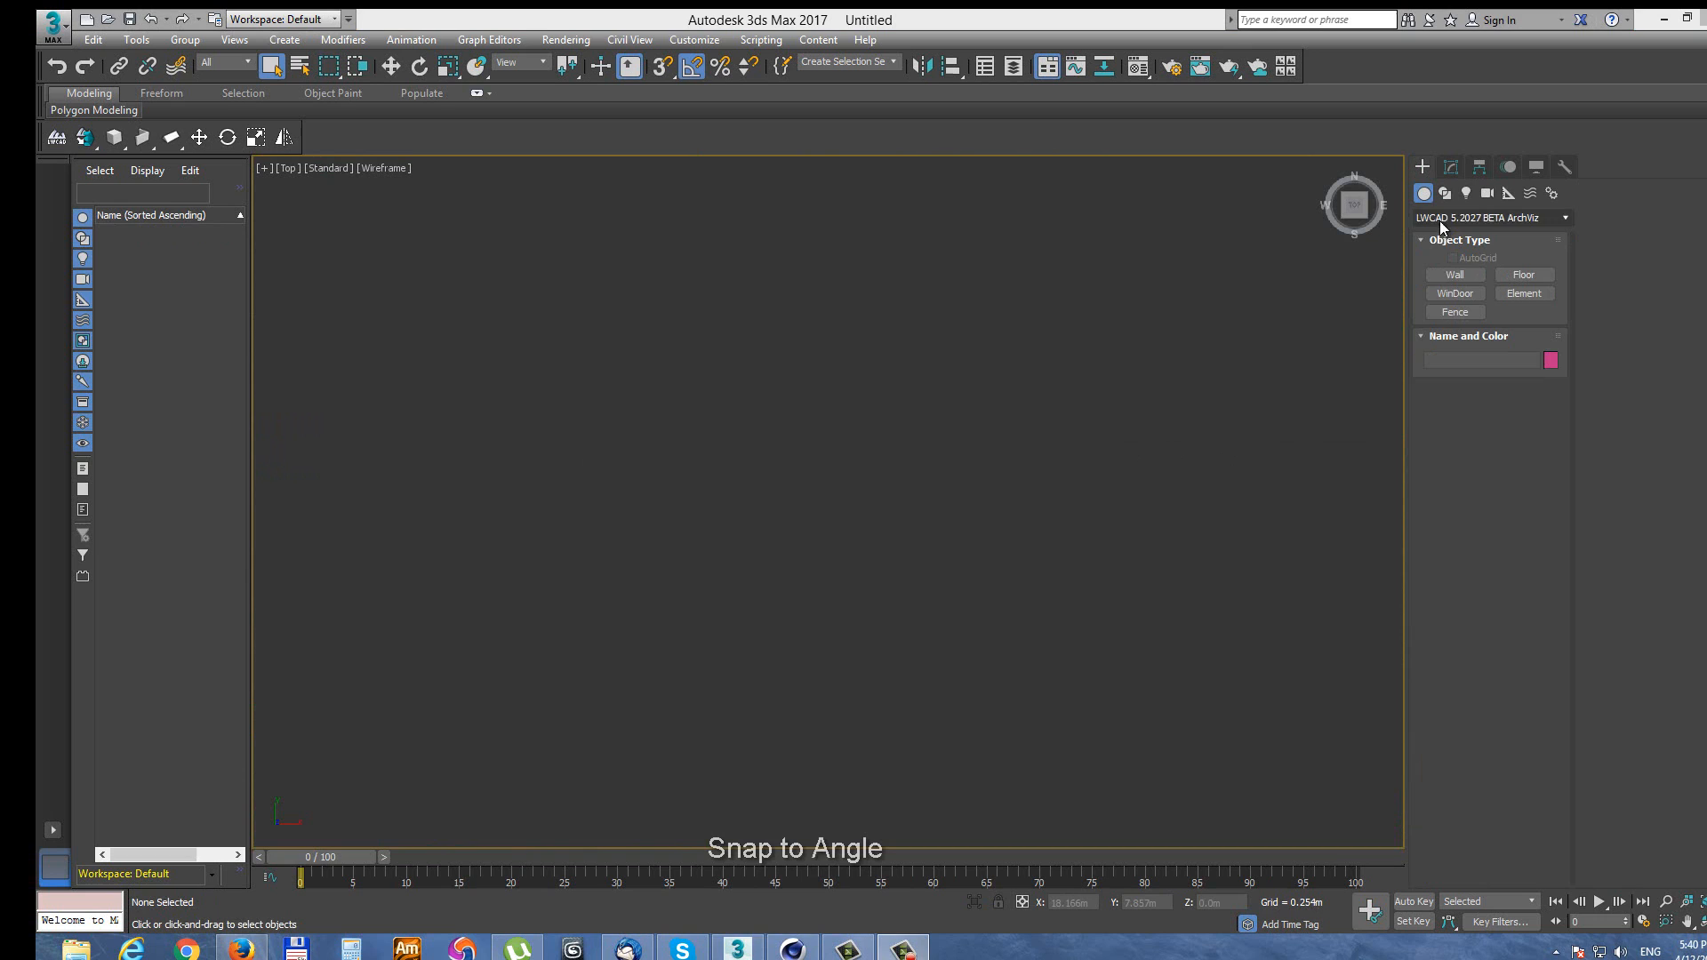
# - Draw a wall segment with 45° angle snapping and fix its end point
pyautogui.click(1454, 275)
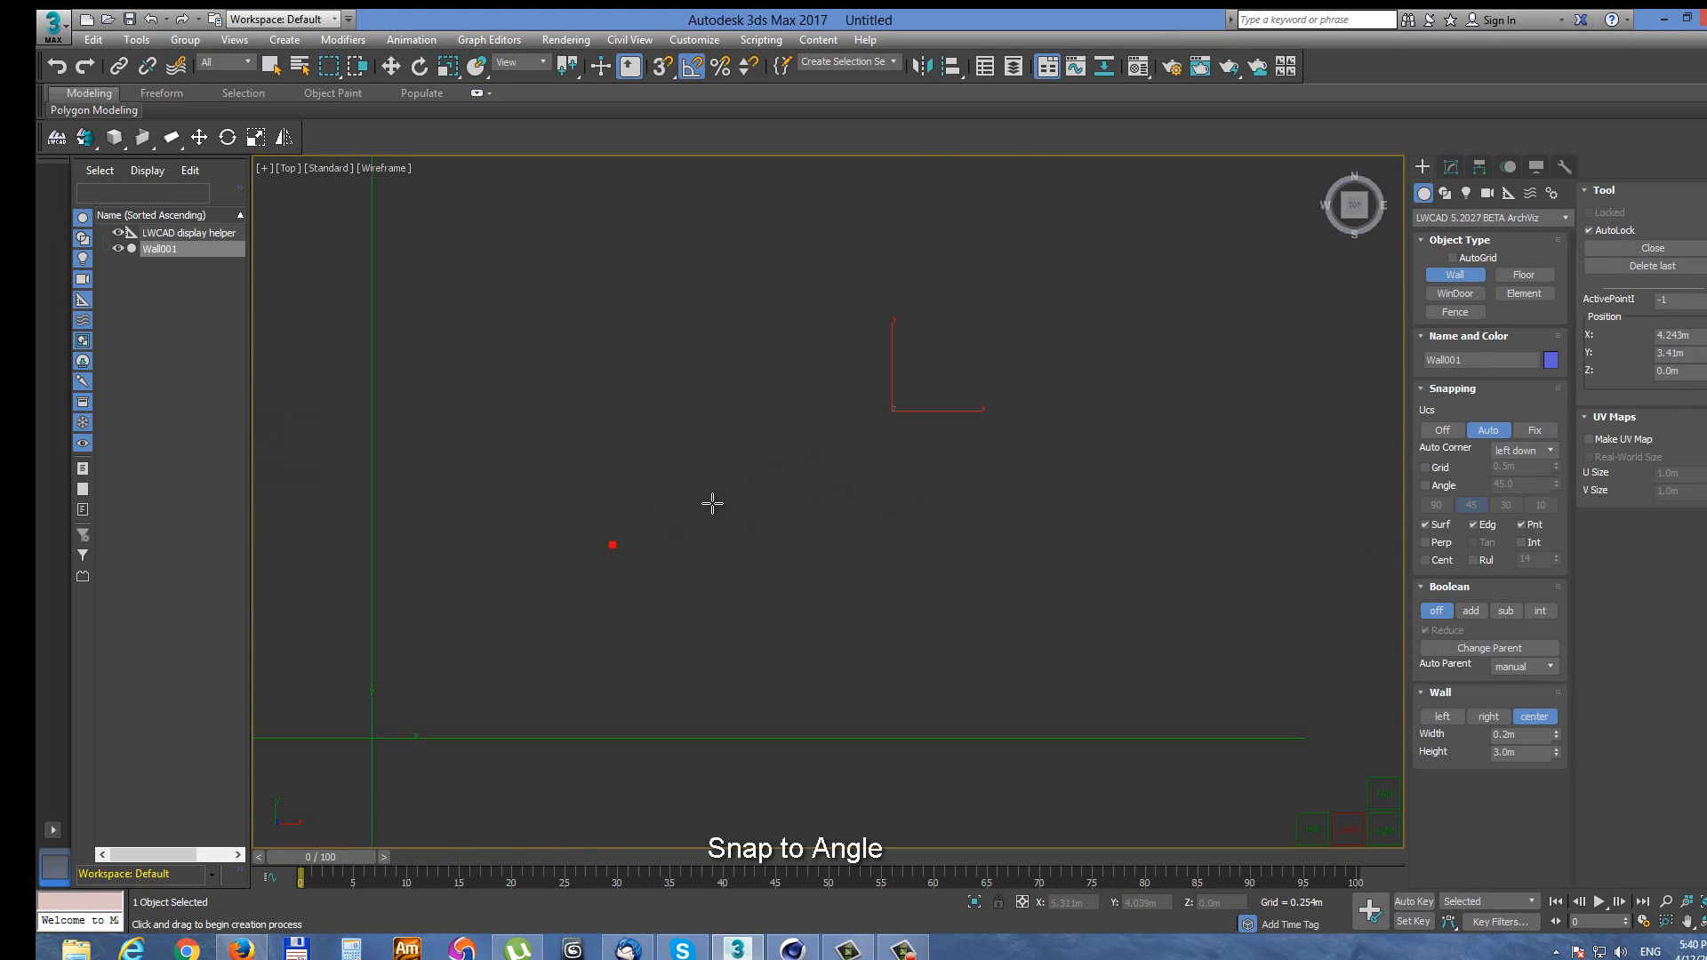
pyautogui.moveTo(612, 545); pyautogui.dragTo(950, 447)
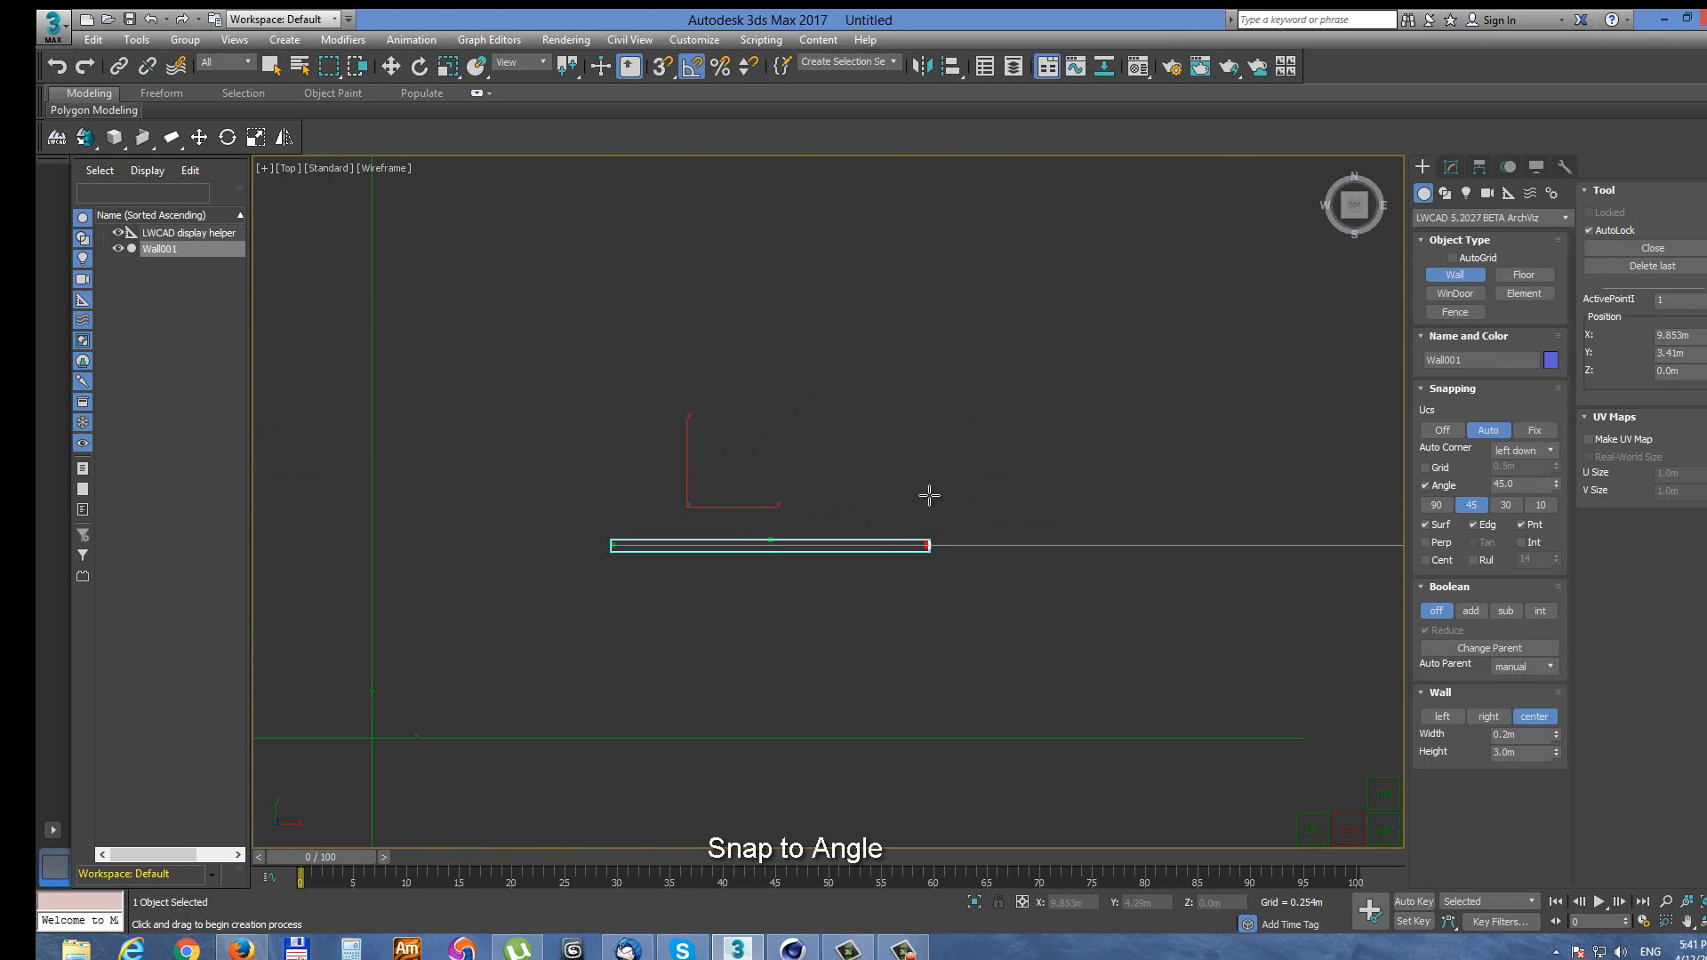
pyautogui.click(1435, 504)
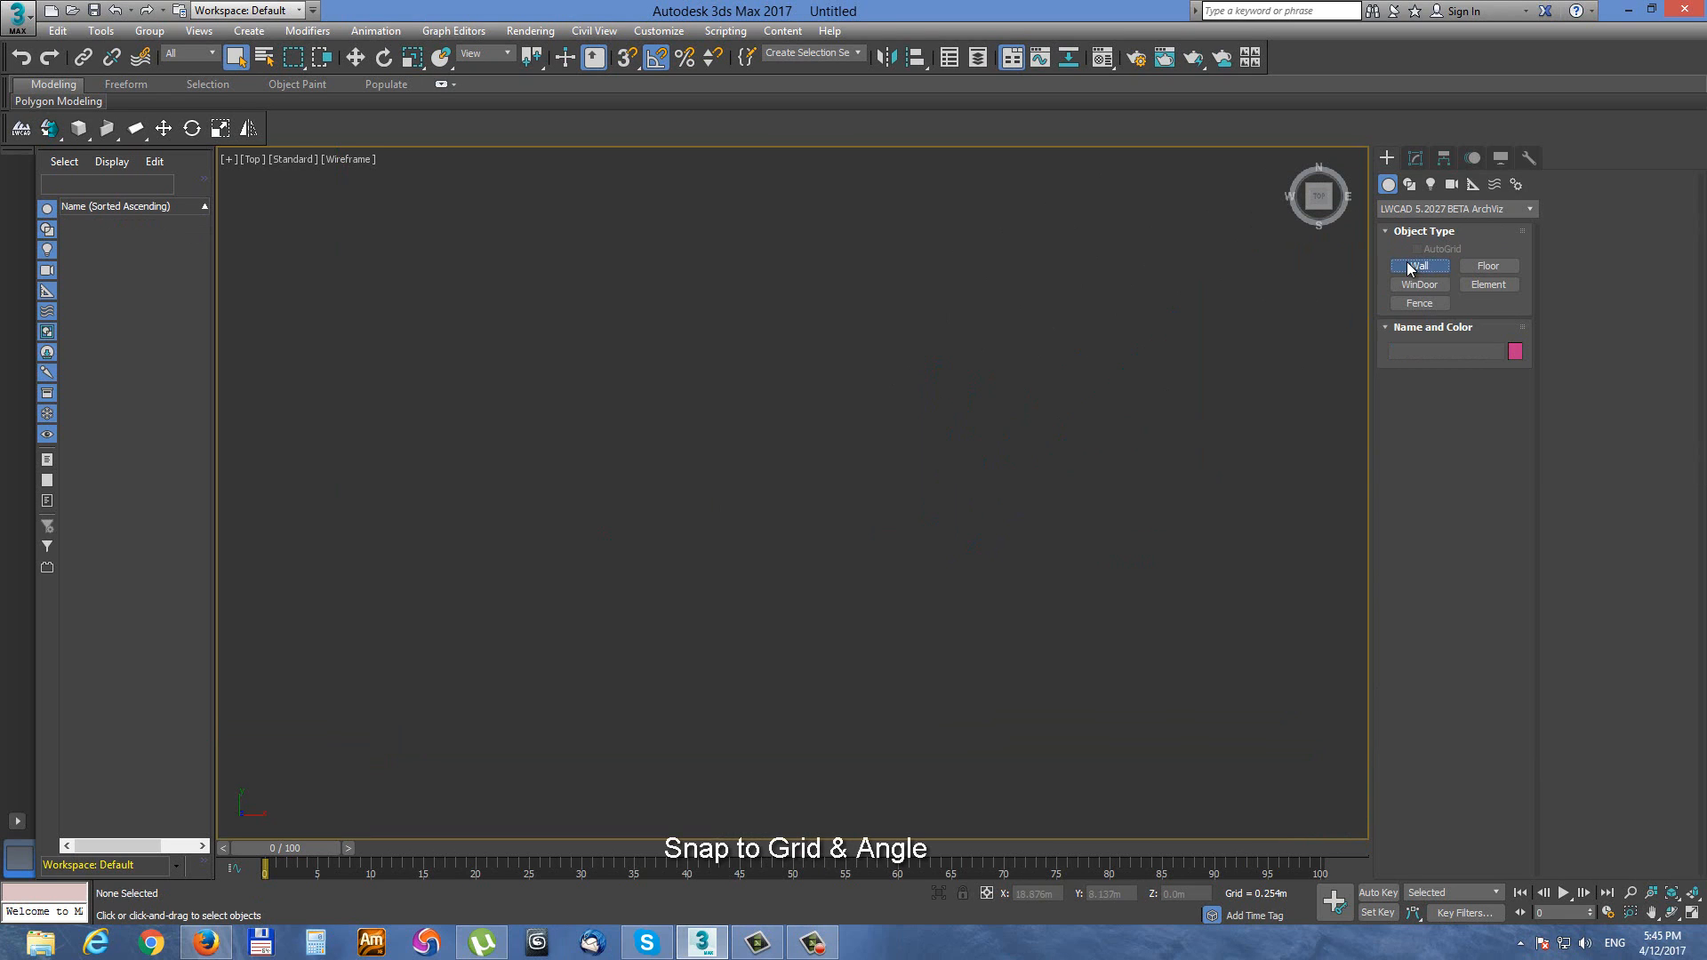
# - Draw a wall from a grid point using 0.5 m grid snap and 30° angle steps
pyautogui.click(1419, 265)
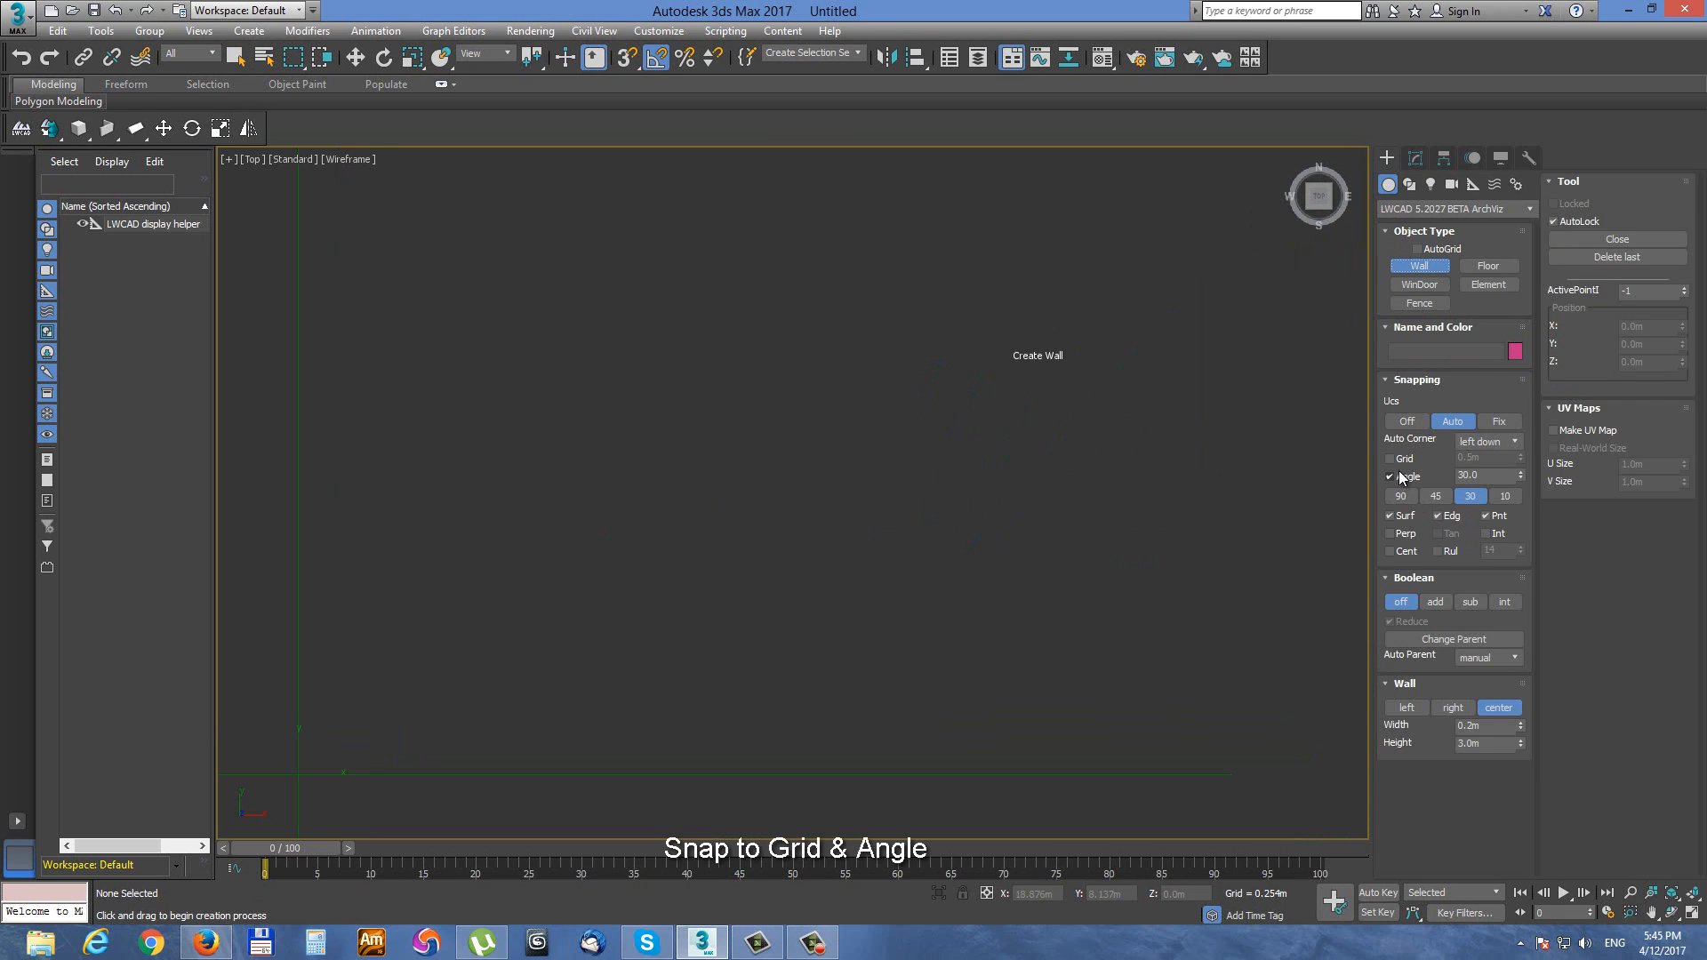
pyautogui.click(1390, 459)
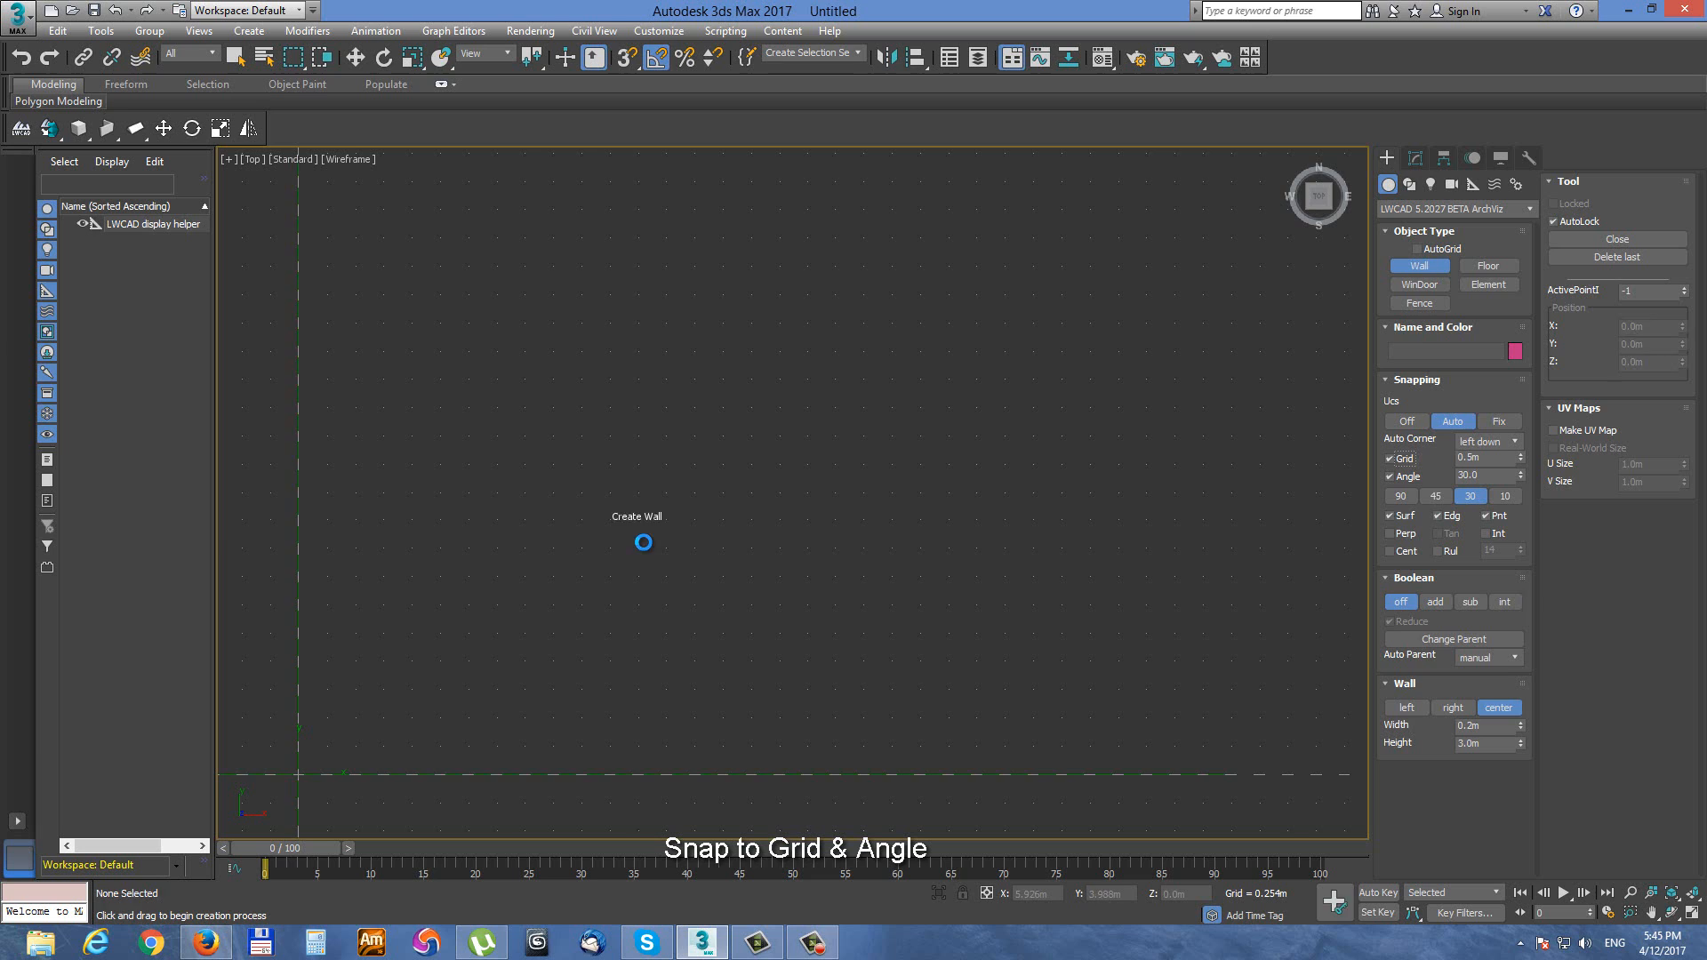
pyautogui.moveTo(642, 543); pyautogui.dragTo(814, 446)
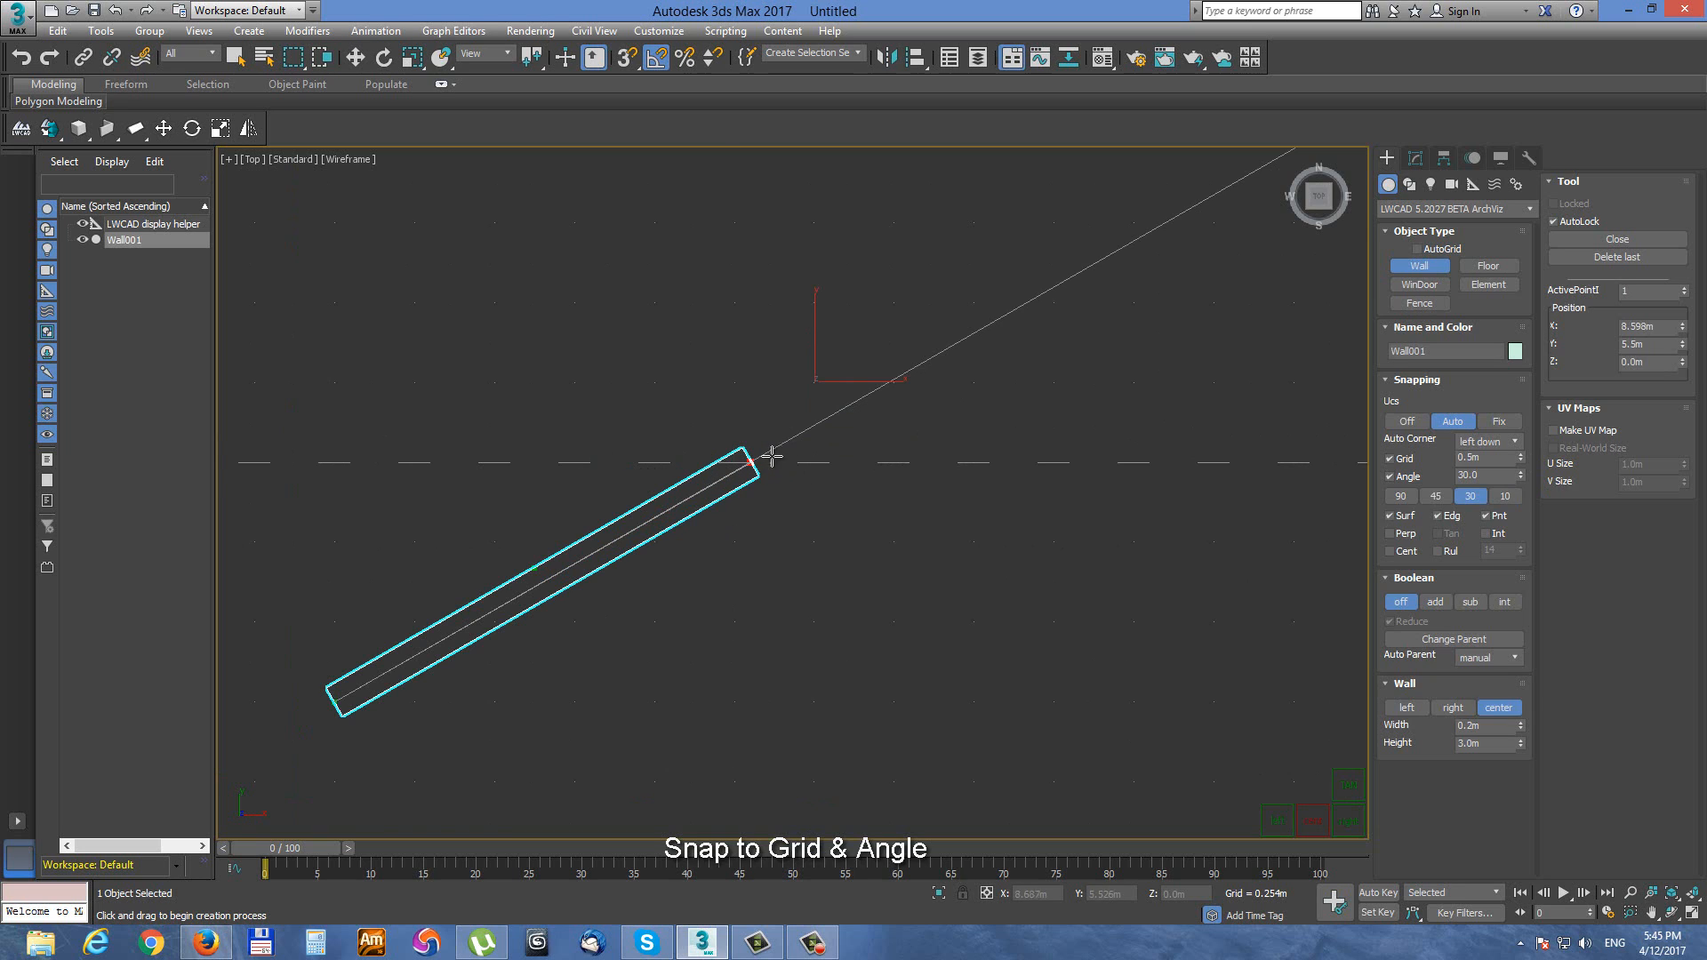
pyautogui.moveTo(772, 455); pyautogui.dragTo(816, 381)
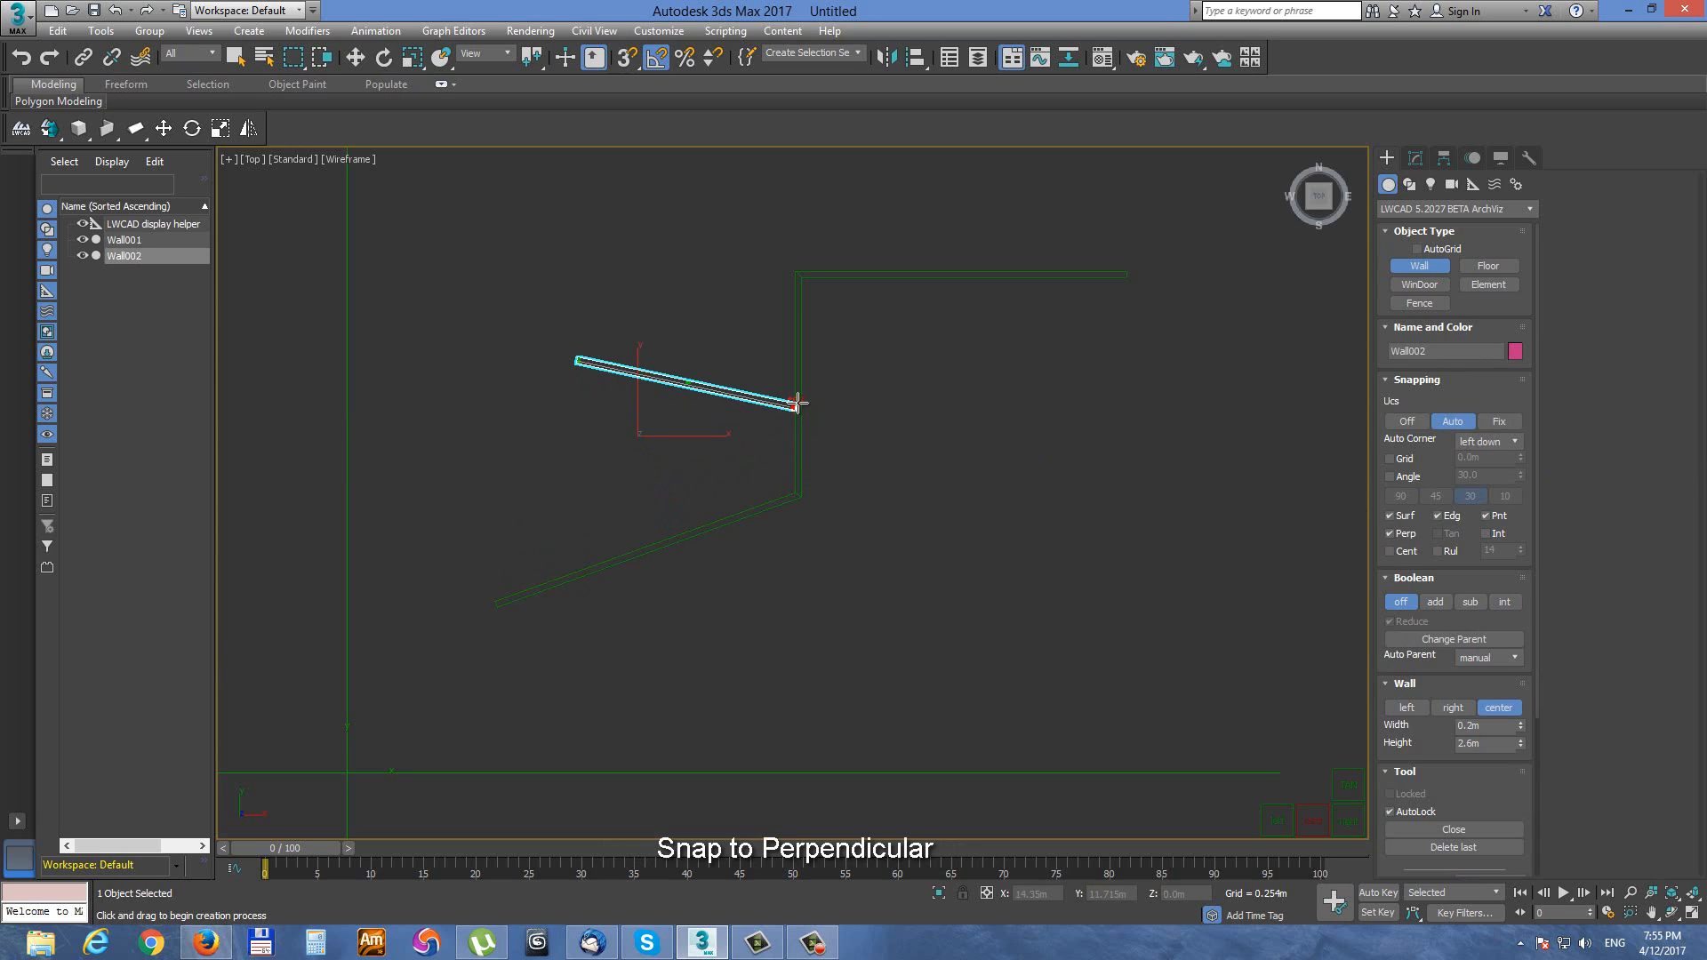
# - End Wall002 perpendicular to the existing wall and start Wall003 at a line intersection
pyautogui.moveTo(799, 402); pyautogui.dragTo(751, 359)
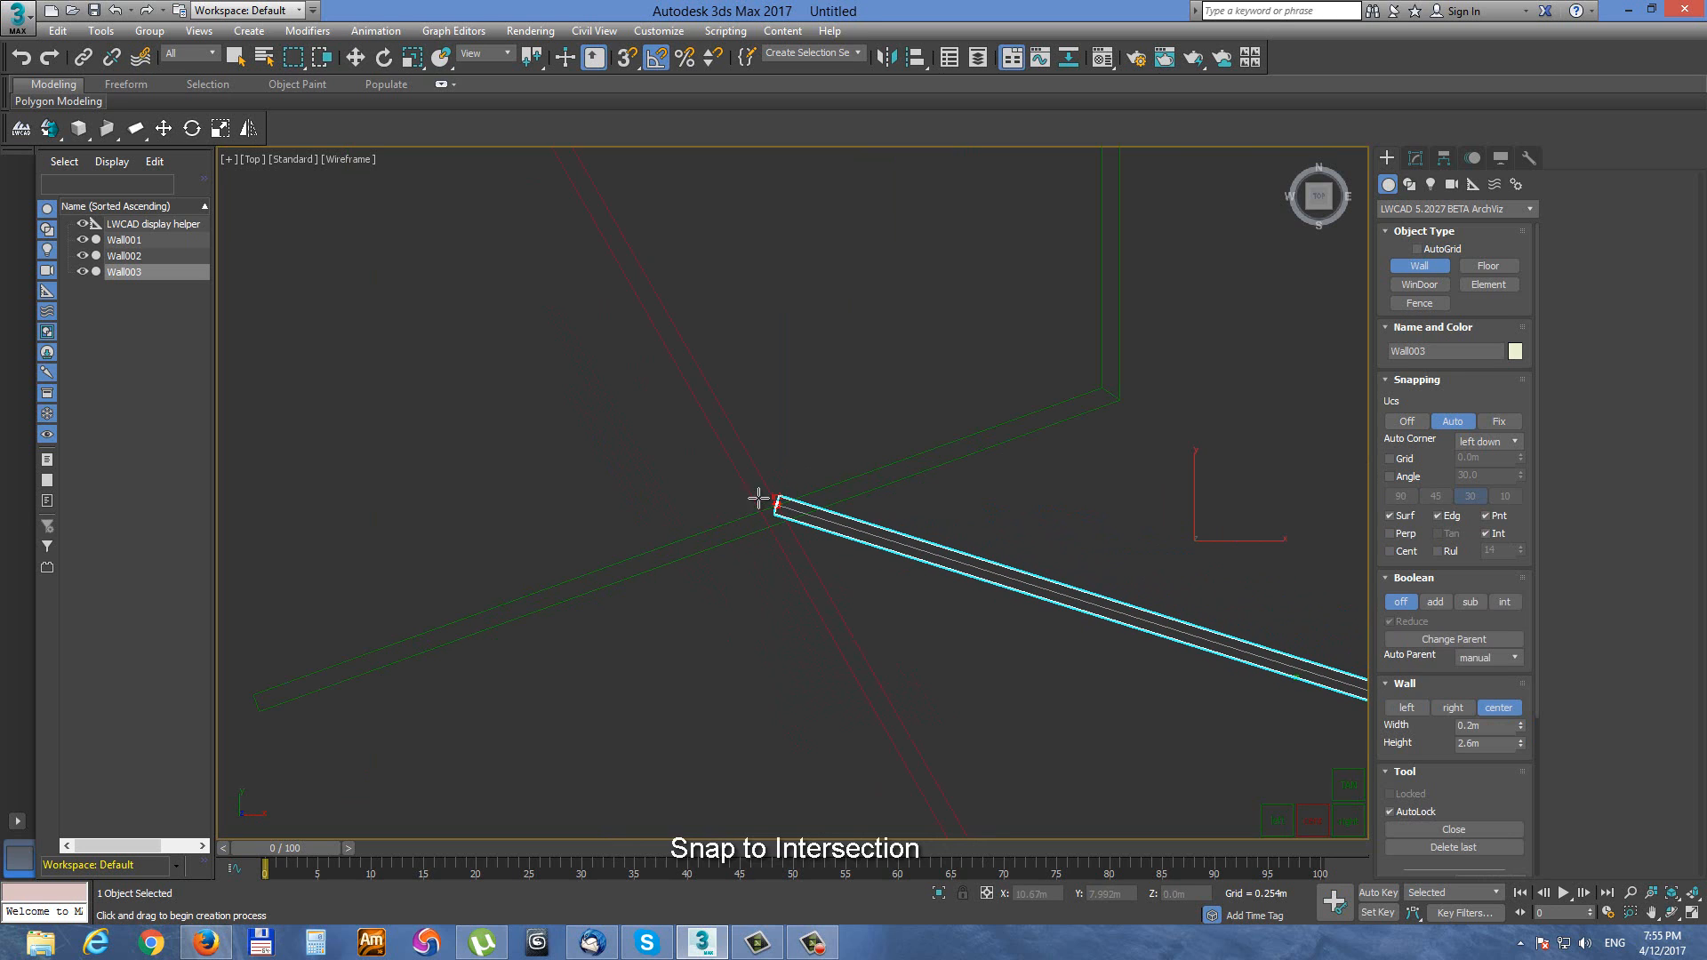
pyautogui.moveTo(773, 499); pyautogui.dragTo(1046, 541)
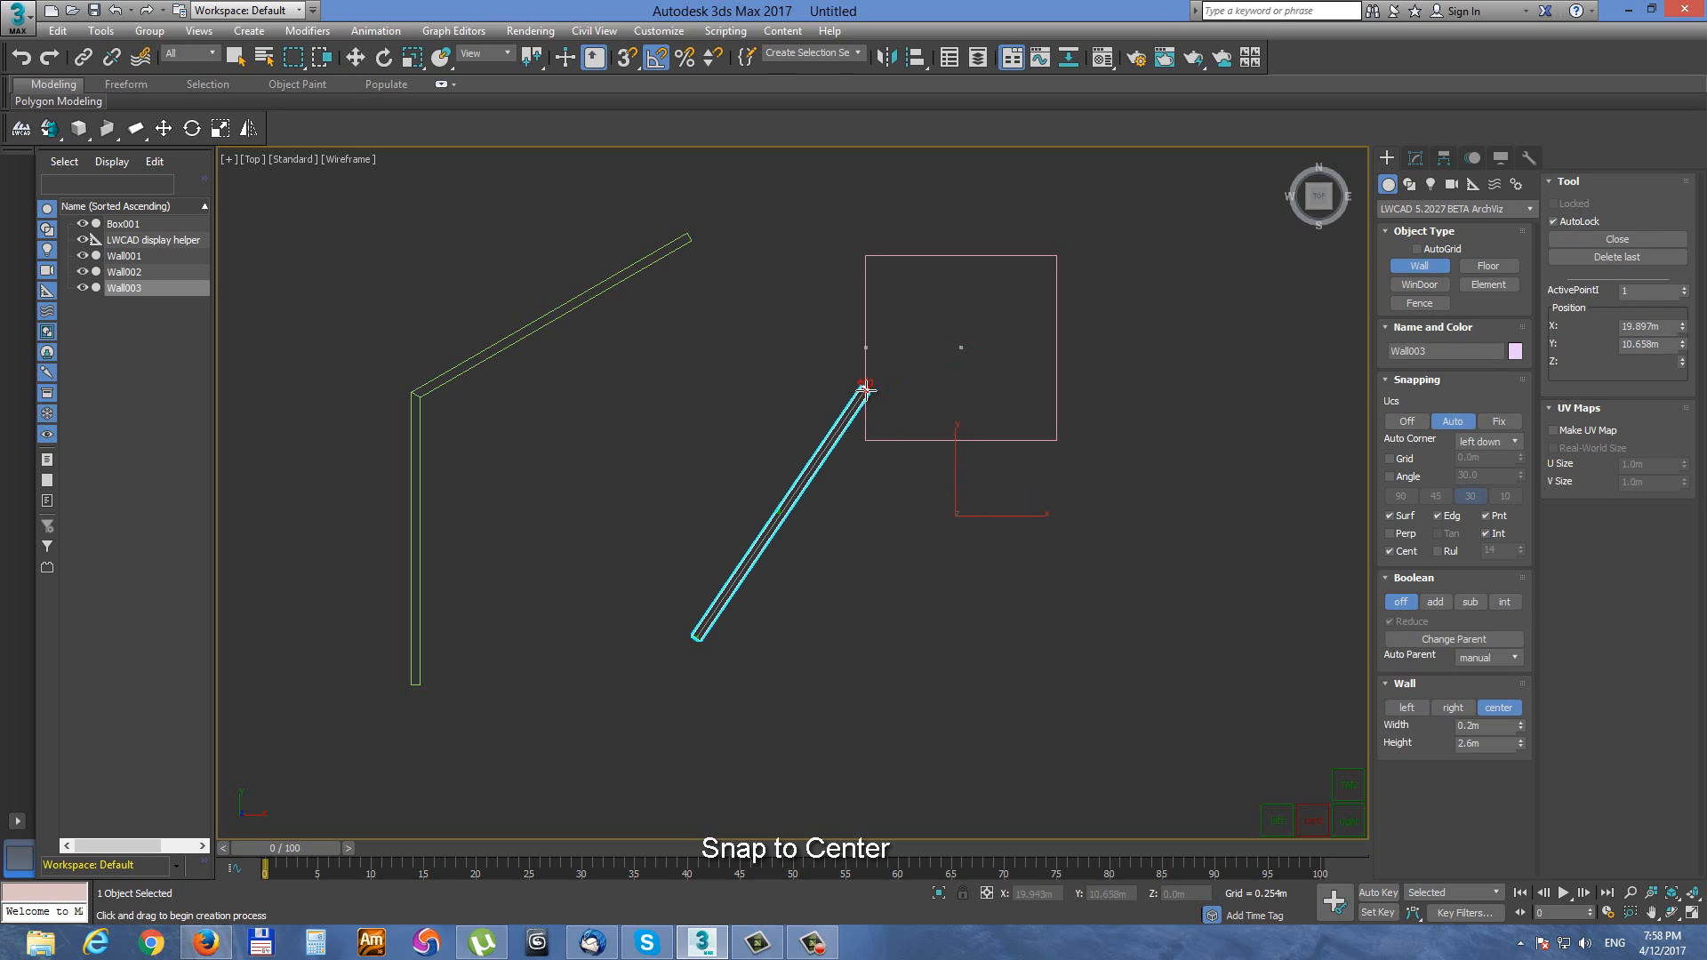
# - With Cent snapping, drag the wall's end past the box onto the angled wall's midpoint
pyautogui.moveTo(865, 392); pyautogui.dragTo(587, 316)
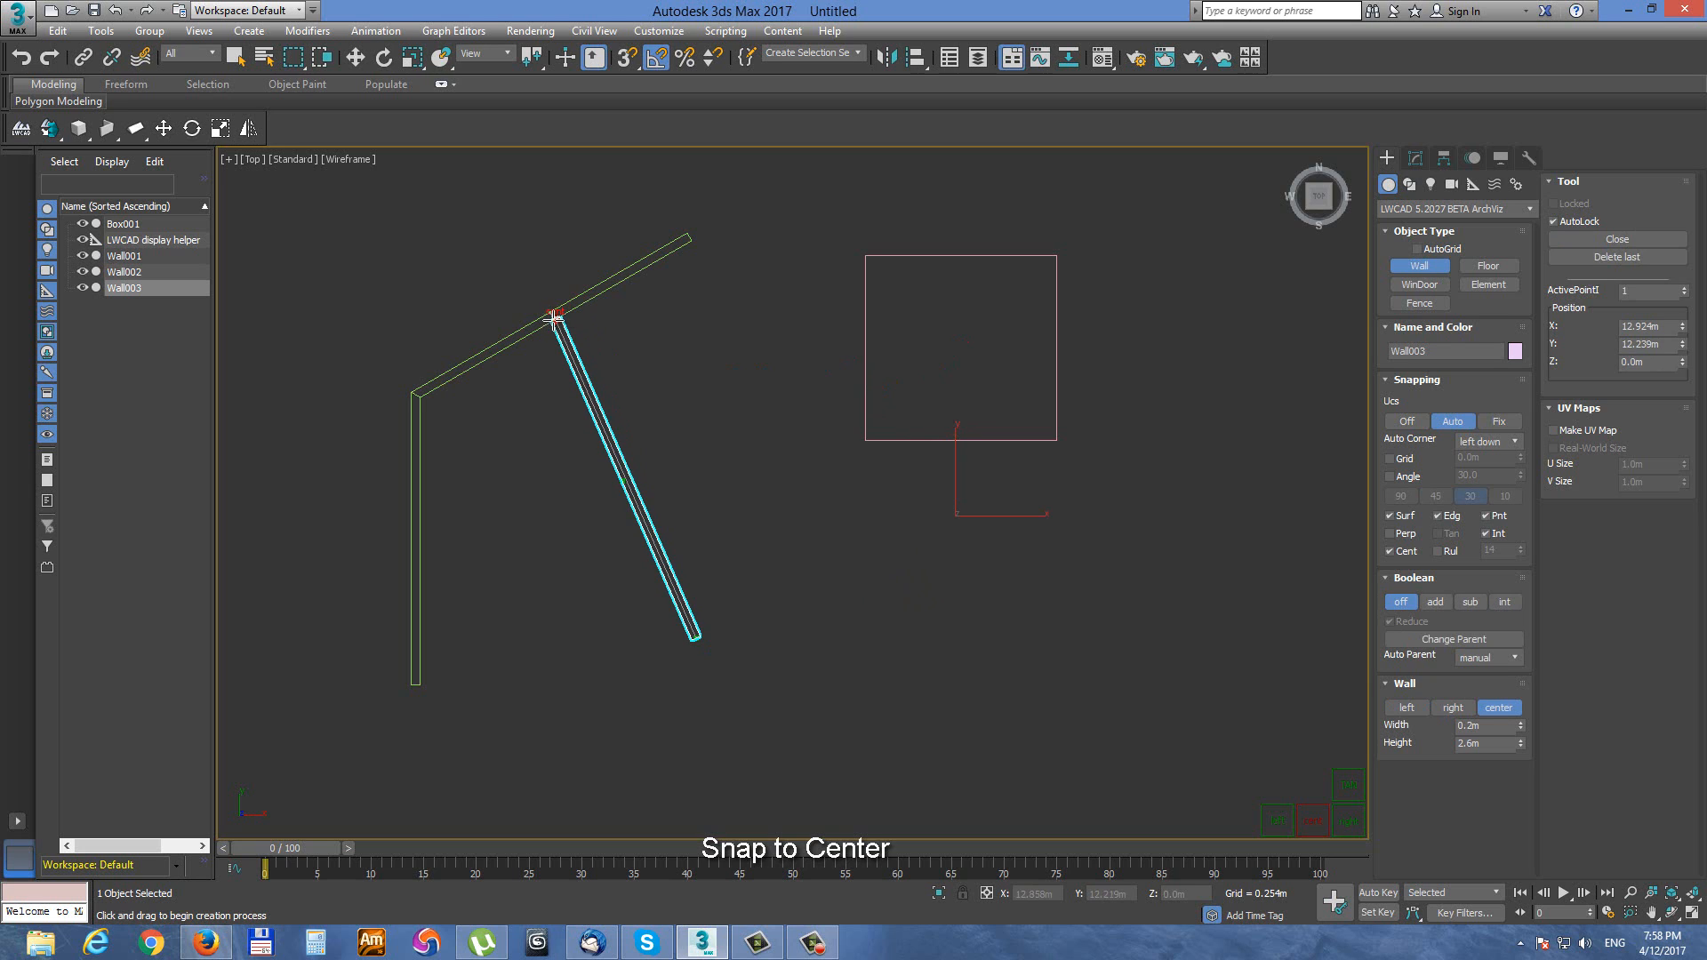
pyautogui.moveTo(554, 316); pyautogui.dragTo(523, 468)
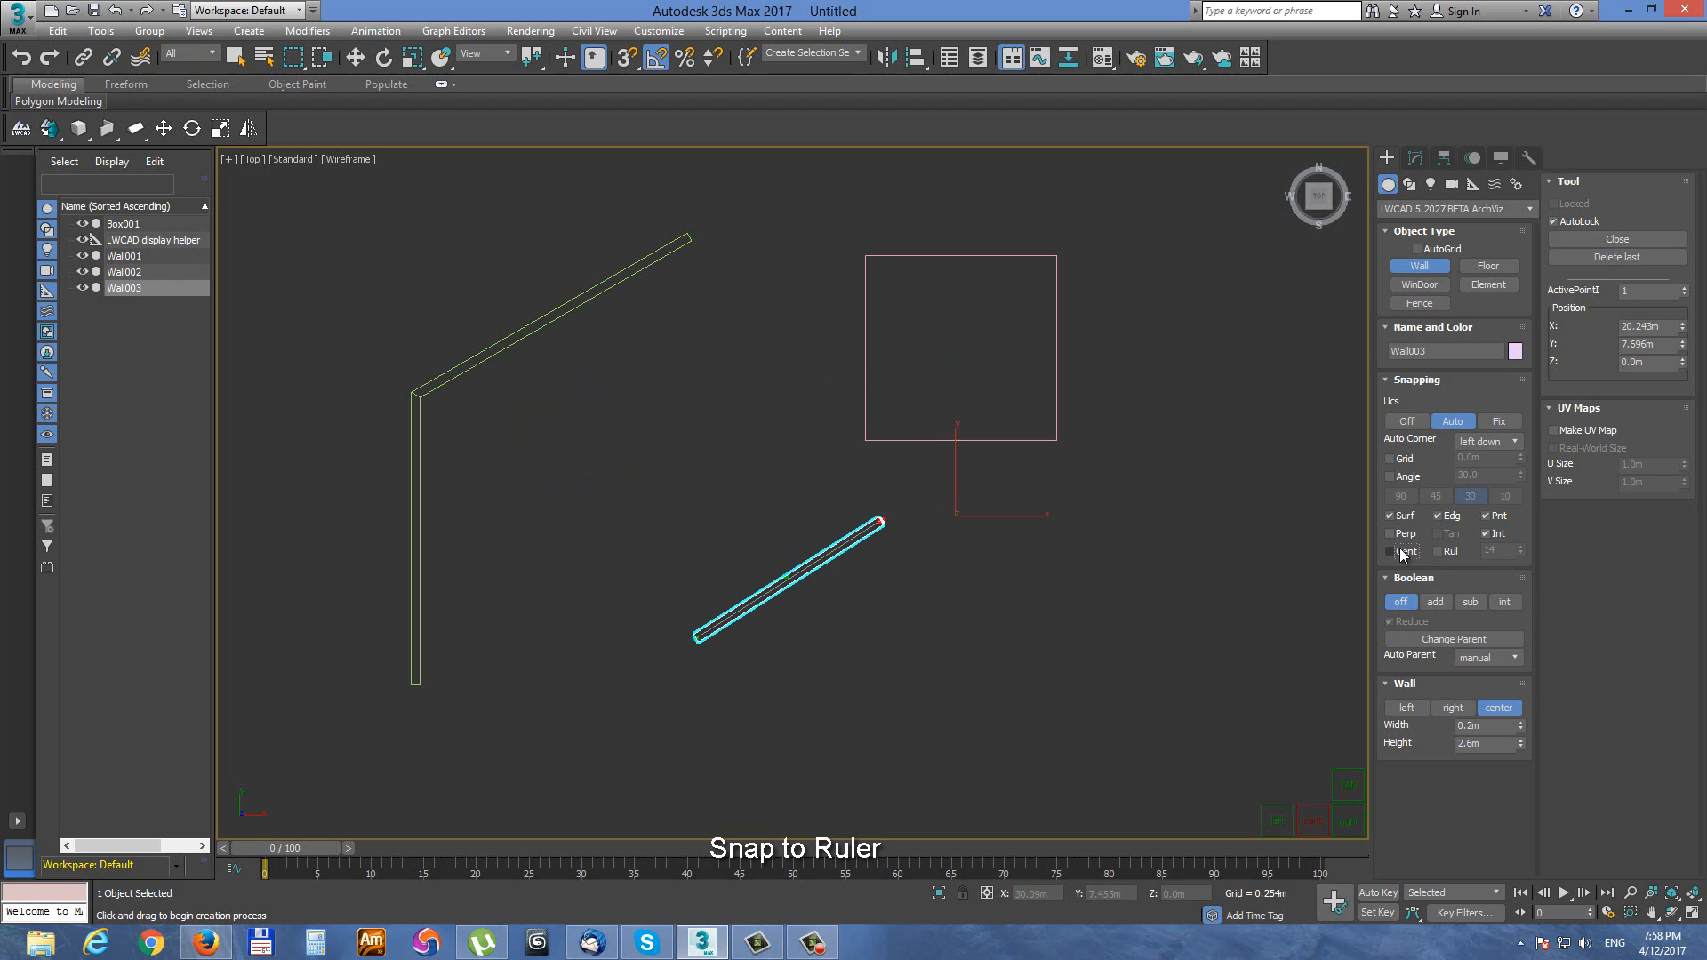
# - Switch from Cent to Rul snapping with 10 divisions and land the wall end on a division
pyautogui.click(1439, 551)
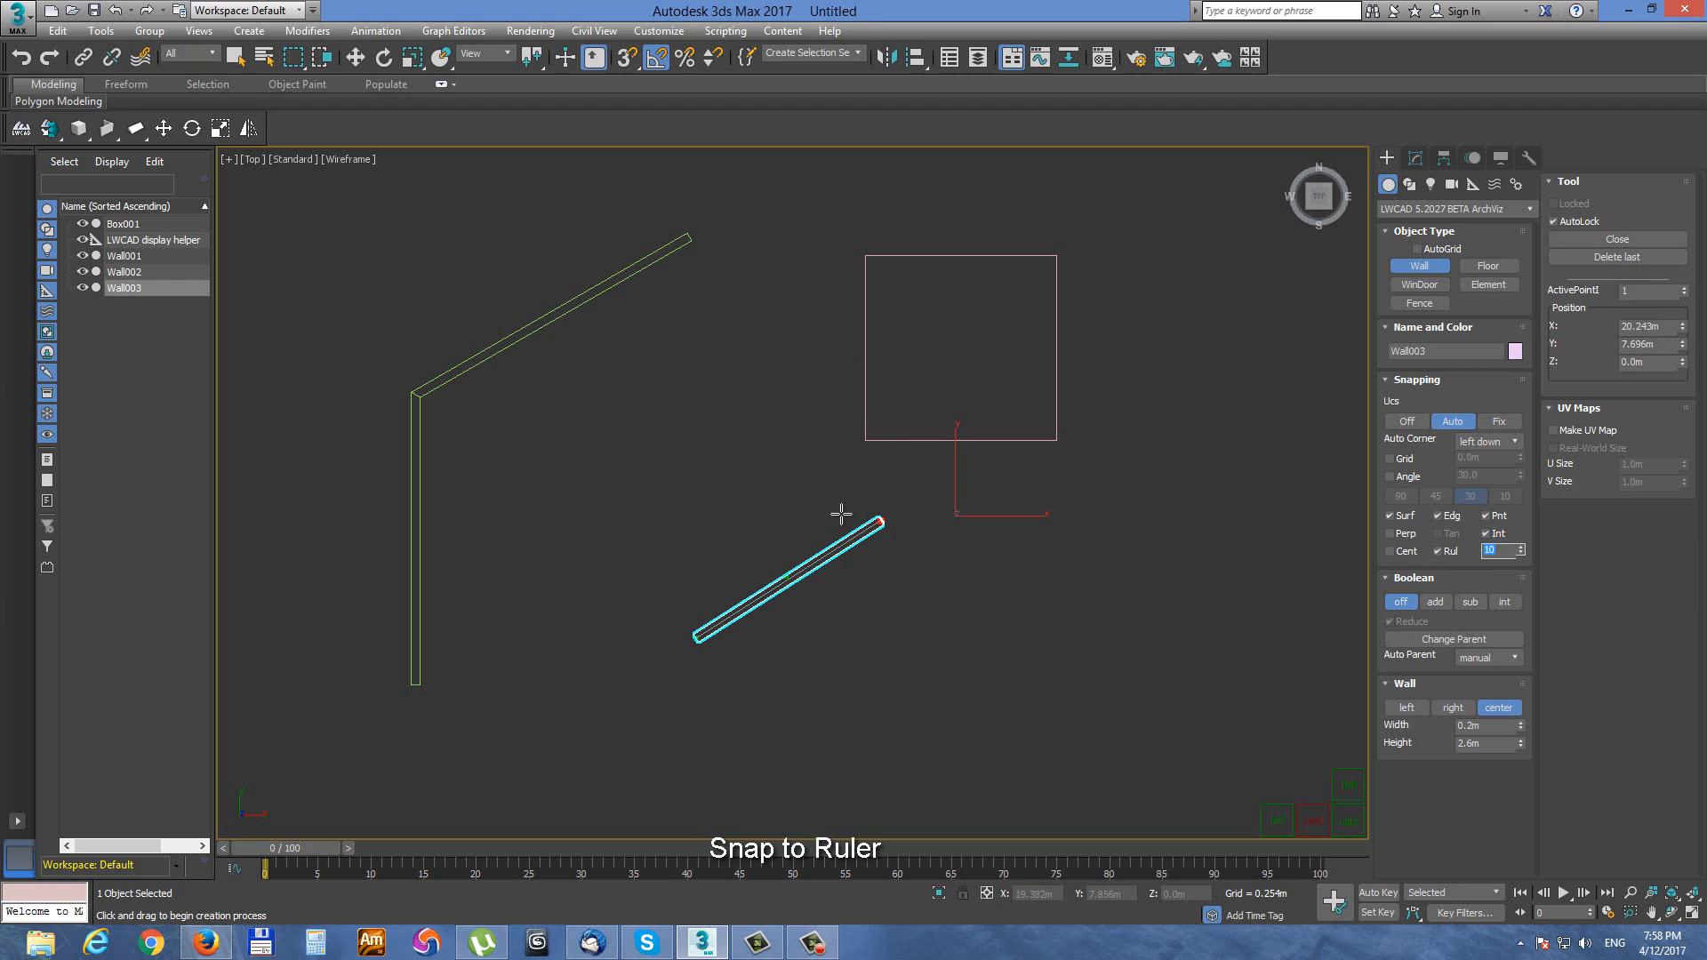
pyautogui.moveTo(879, 522); pyautogui.dragTo(901, 437)
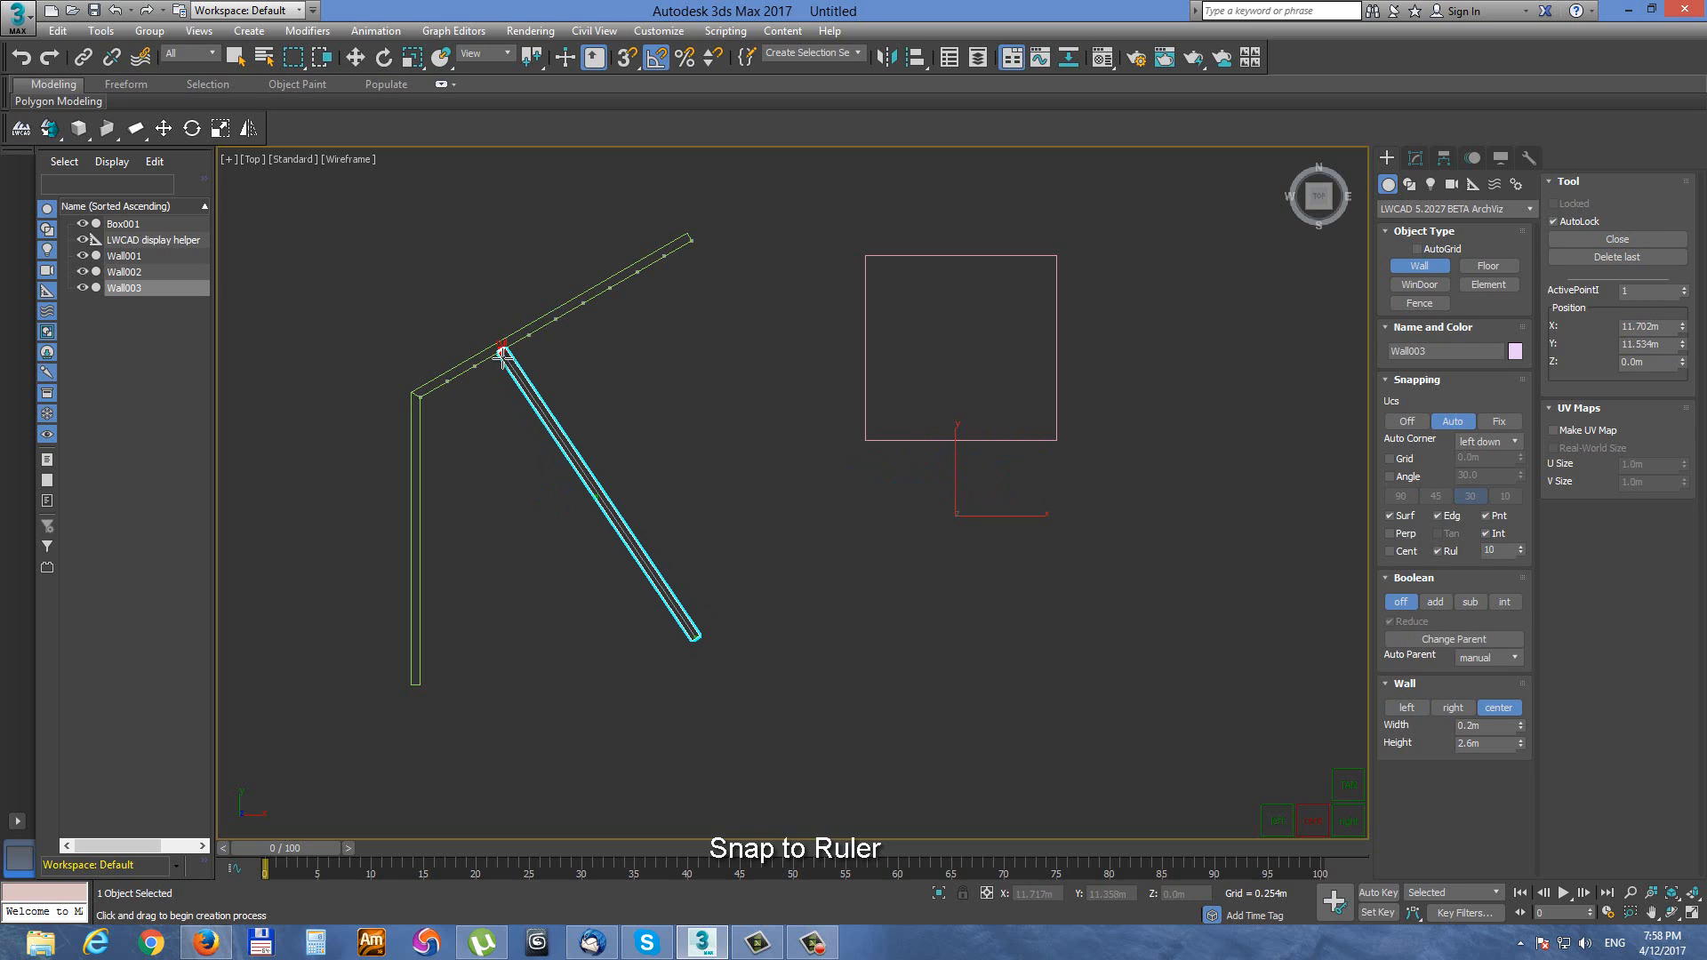
pyautogui.moveTo(501, 354); pyautogui.dragTo(422, 488)
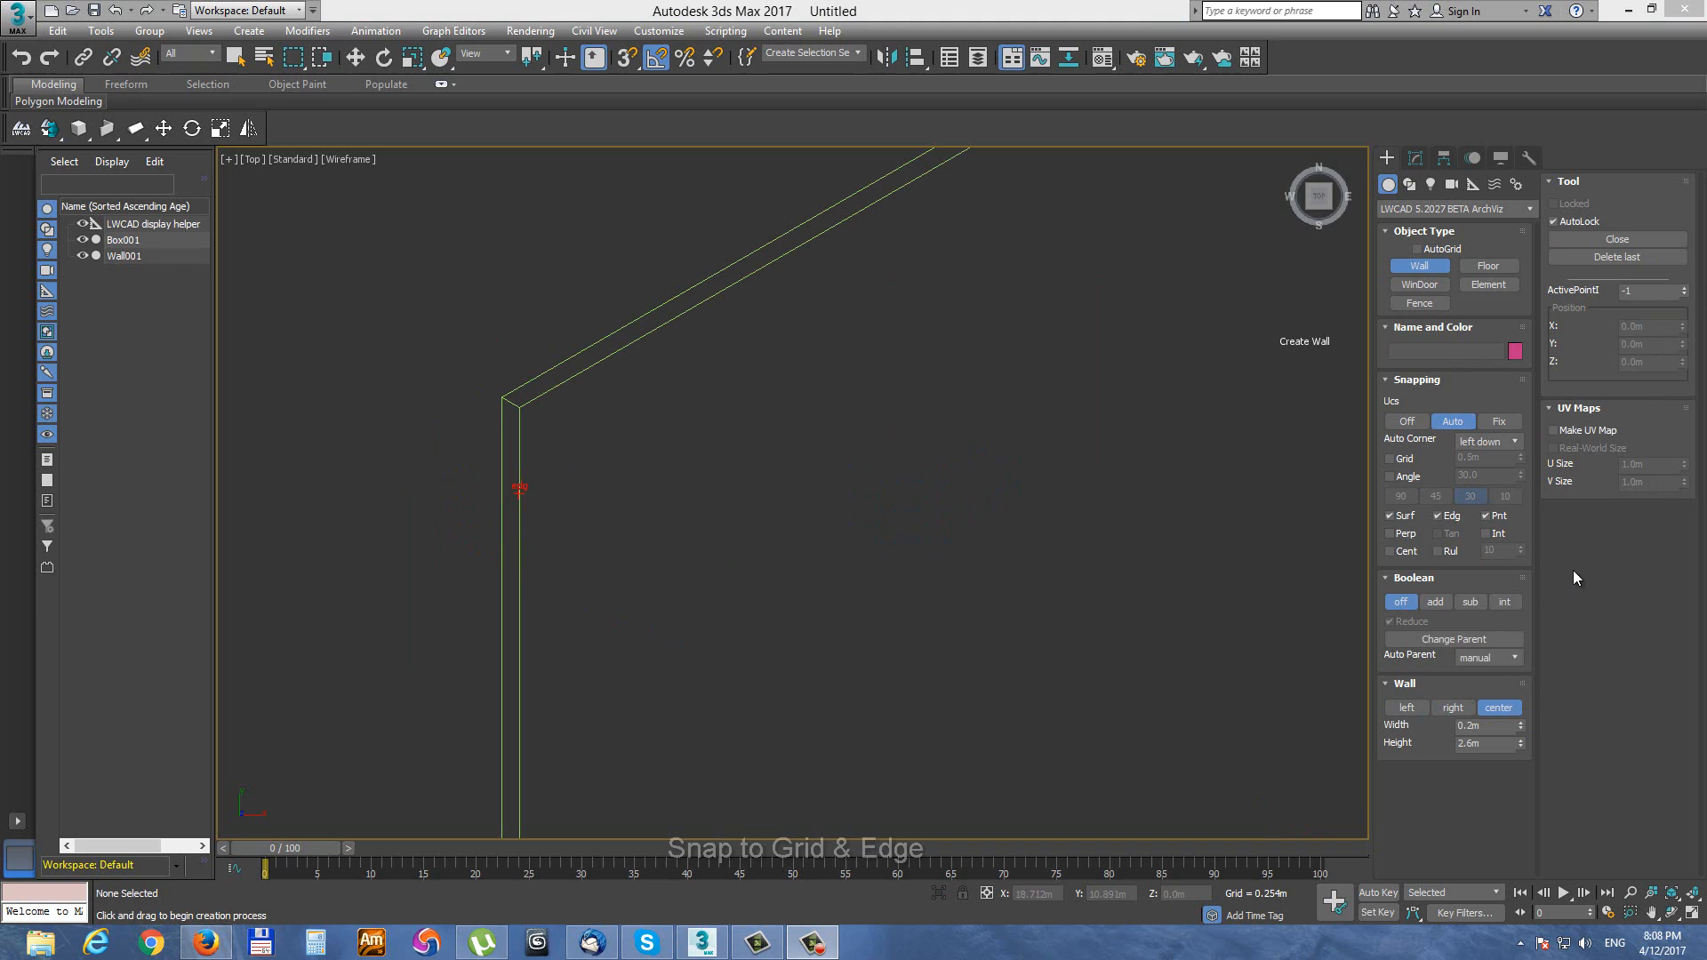
# - With Grid and Edg snaps, end a wall where a grid line crosses the long wall's edge
pyautogui.click(1392, 459)
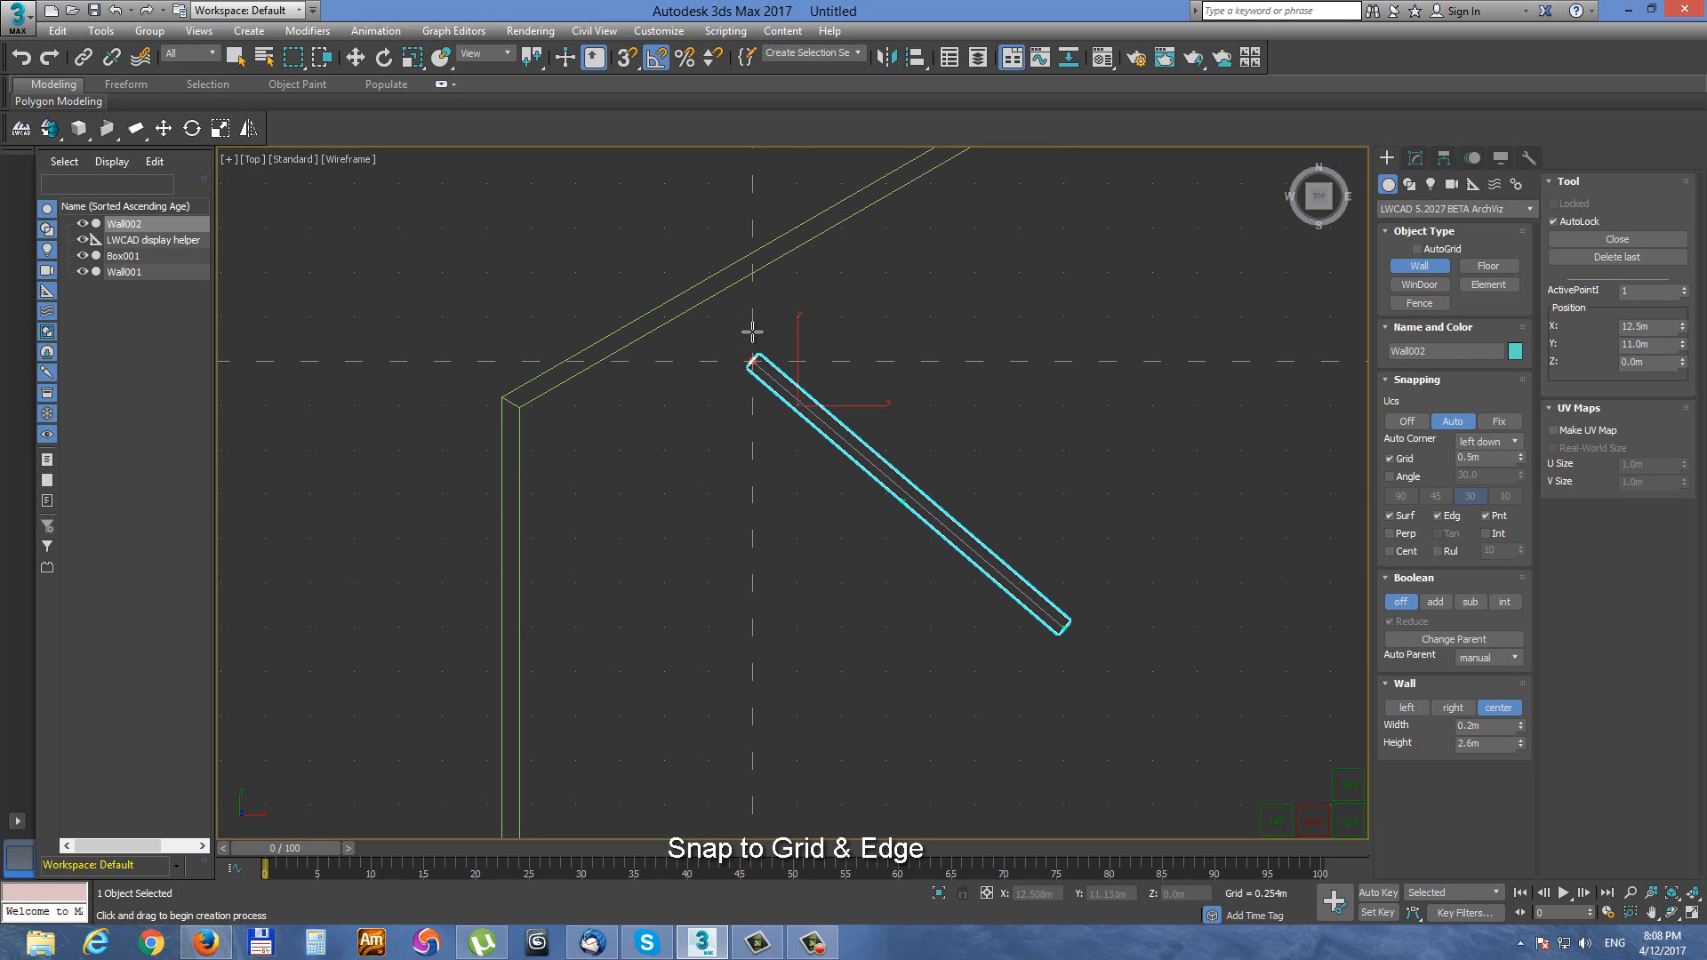
pyautogui.moveTo(758, 362); pyautogui.dragTo(752, 316)
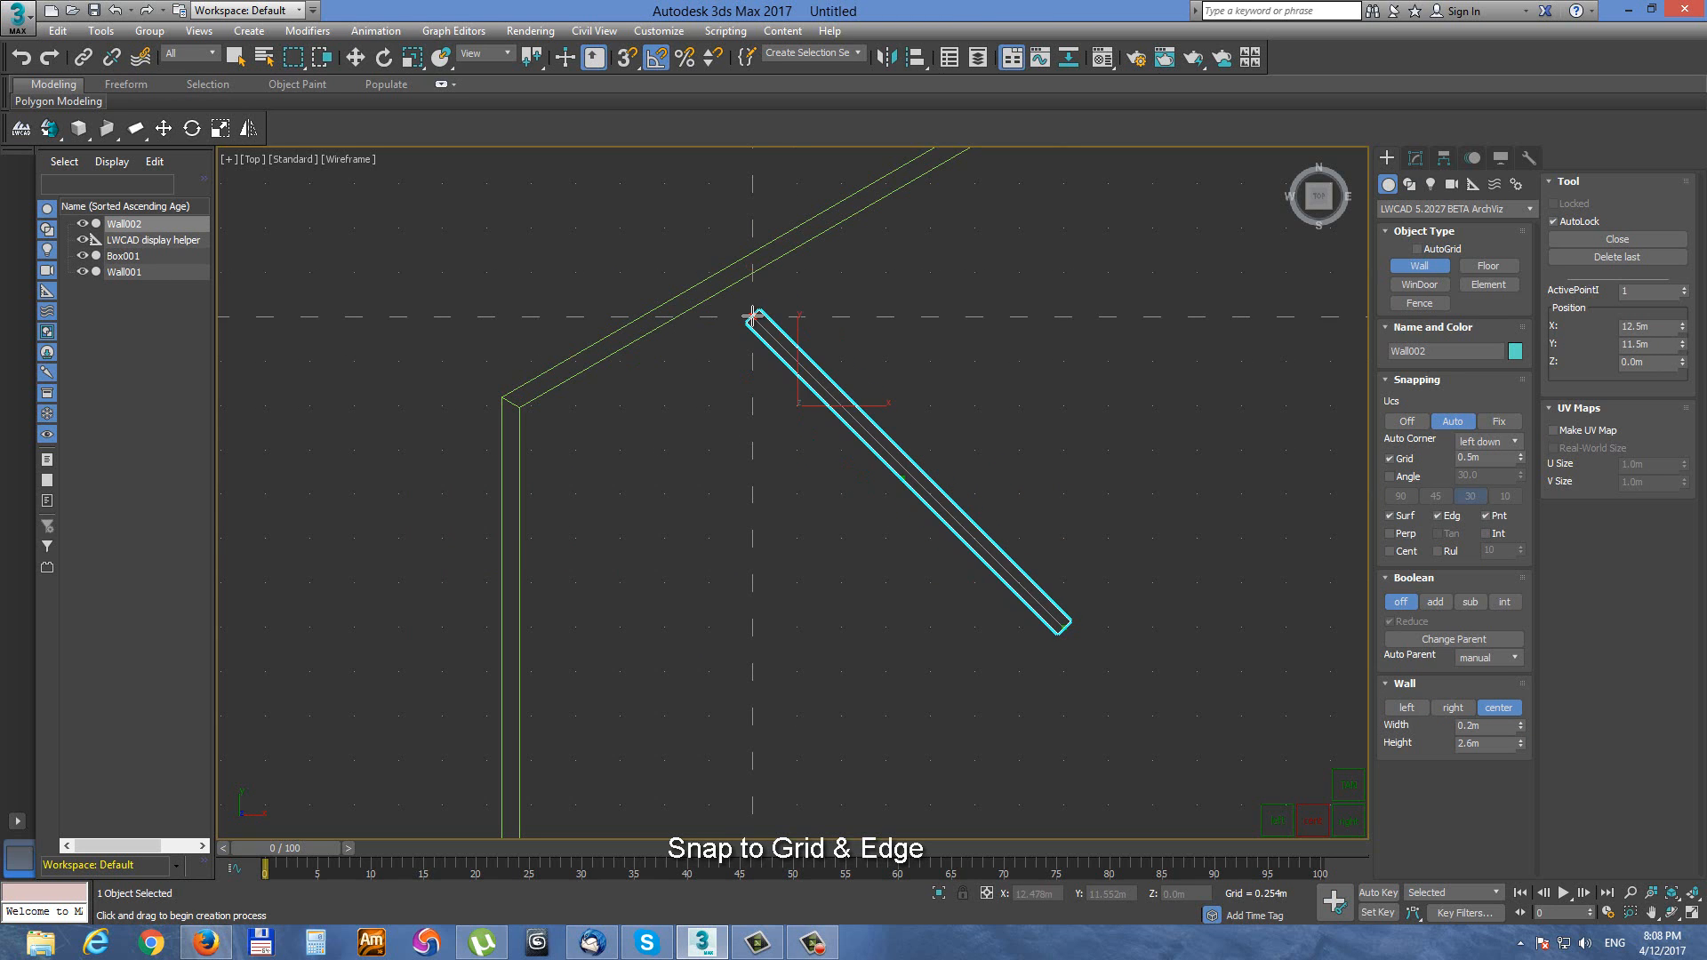
pyautogui.moveTo(755, 315); pyautogui.dragTo(713, 301)
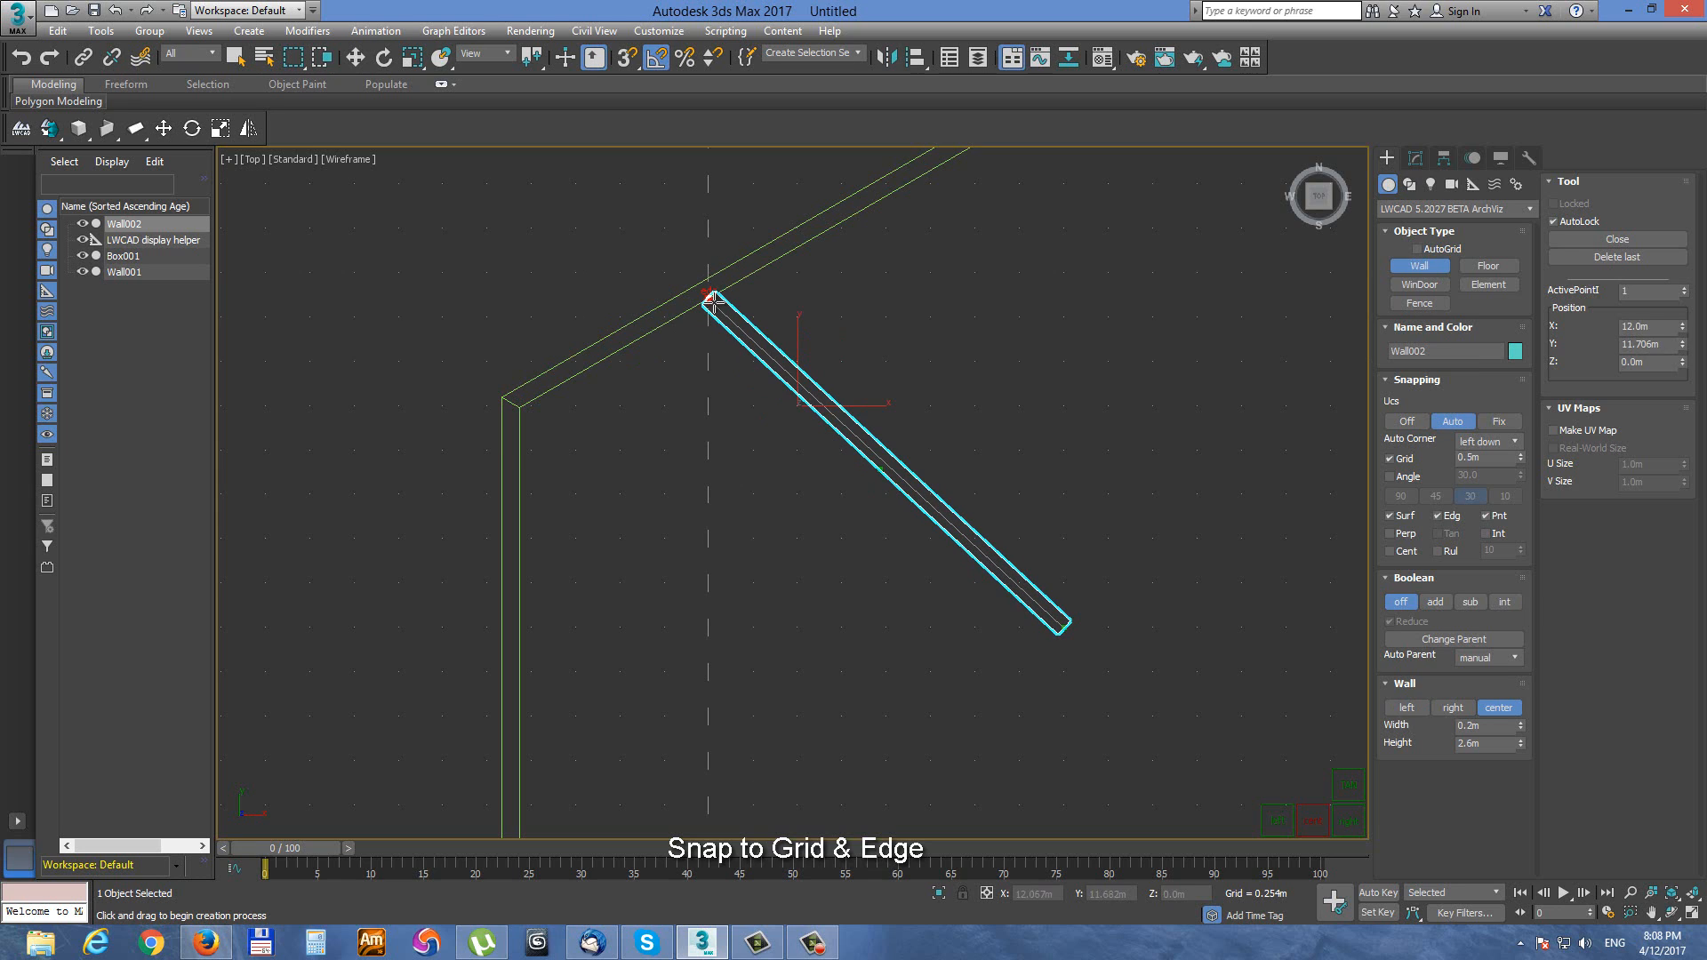